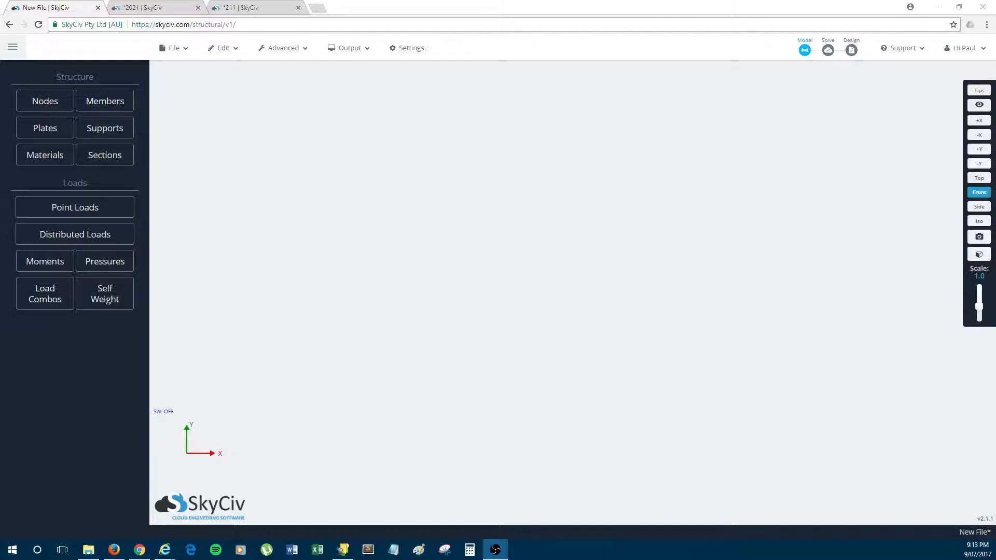
- Add nodes 1 and 2 and a member spanning between them
left_click(422, 321)
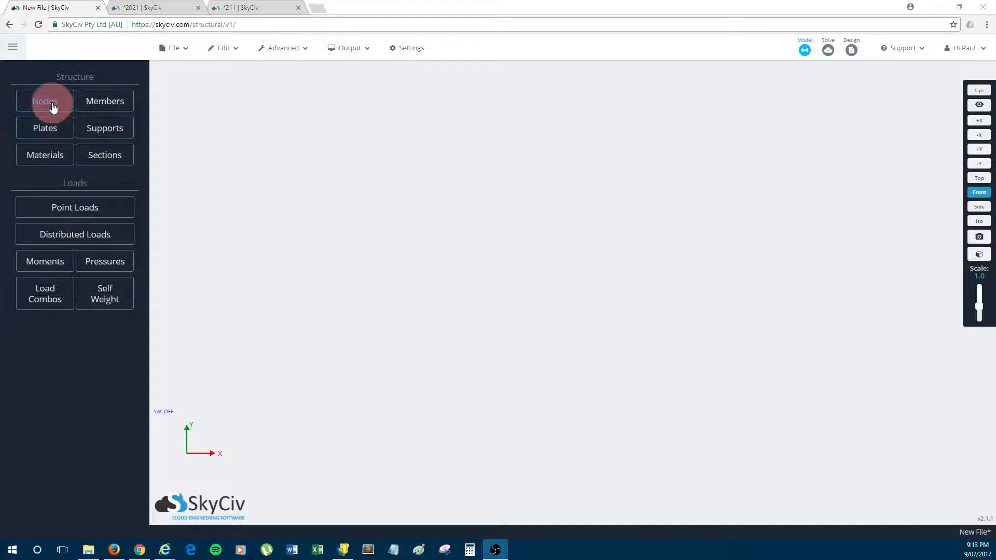
left_click(44, 101)
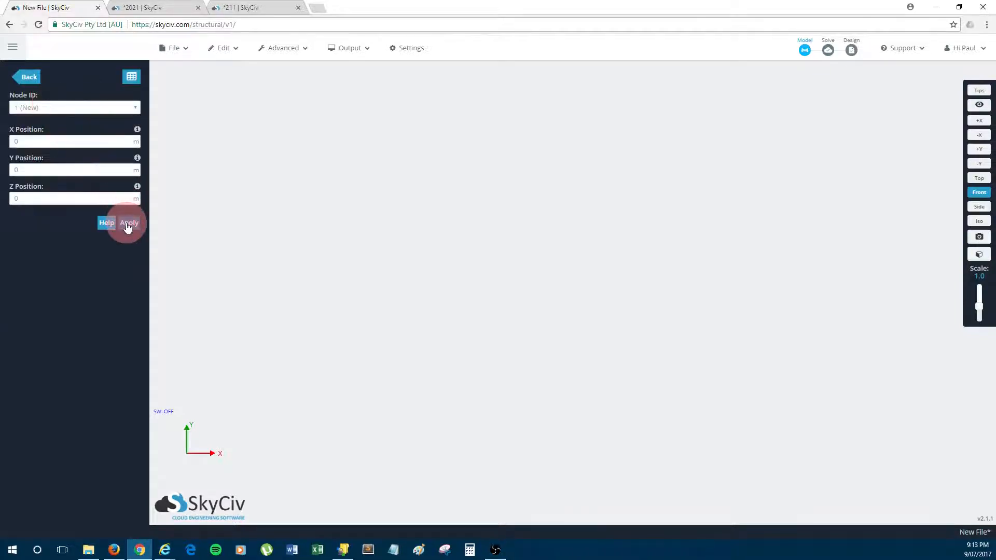
left_click(129, 223)
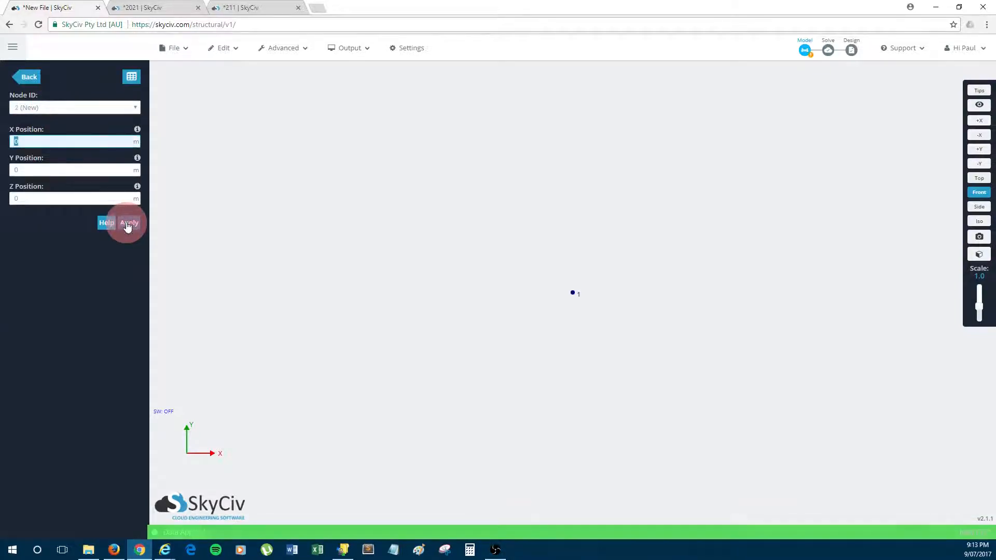
left_click(129, 223)
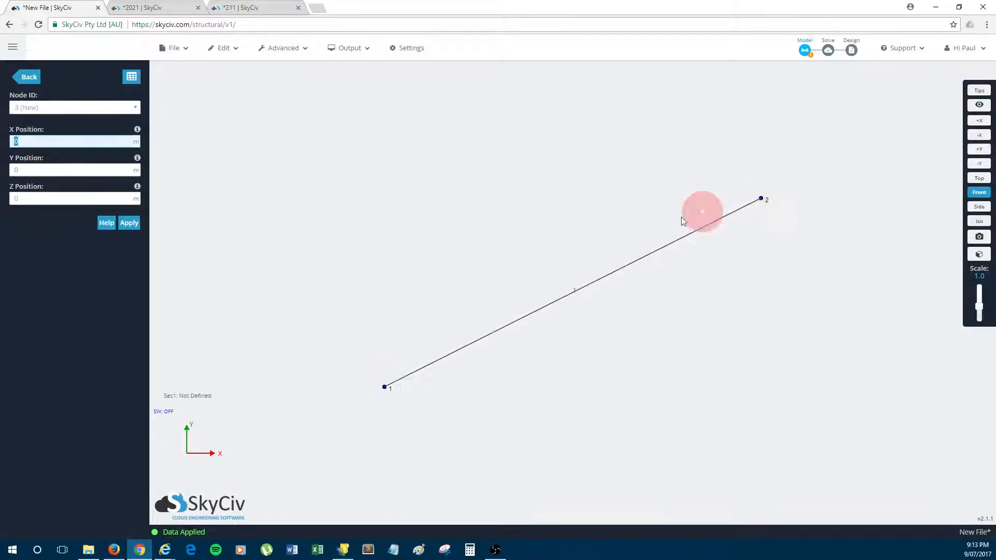
mouse_move(623, 267)
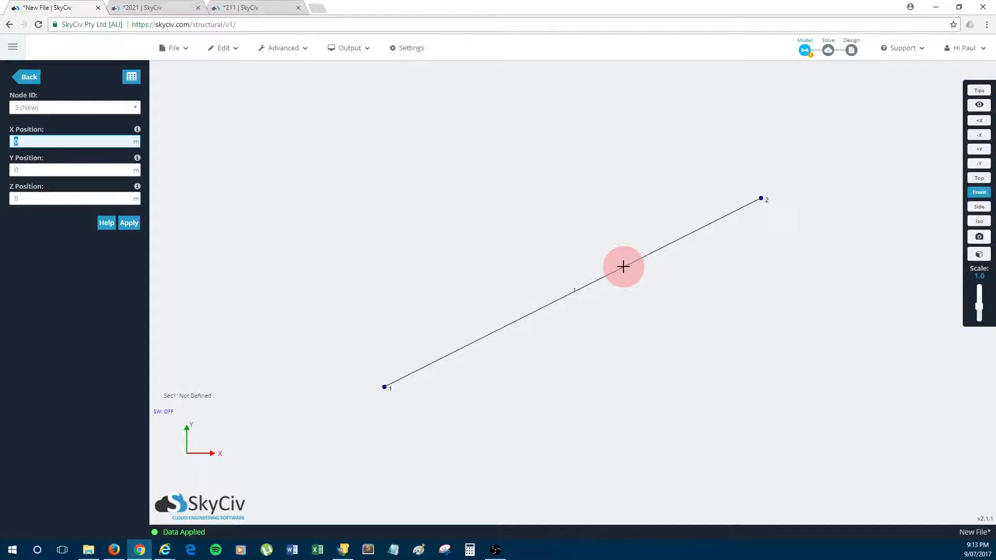
- Set member 1's type to Cable under Advanced options with a 2.236 m cable length
left_click(623, 267)
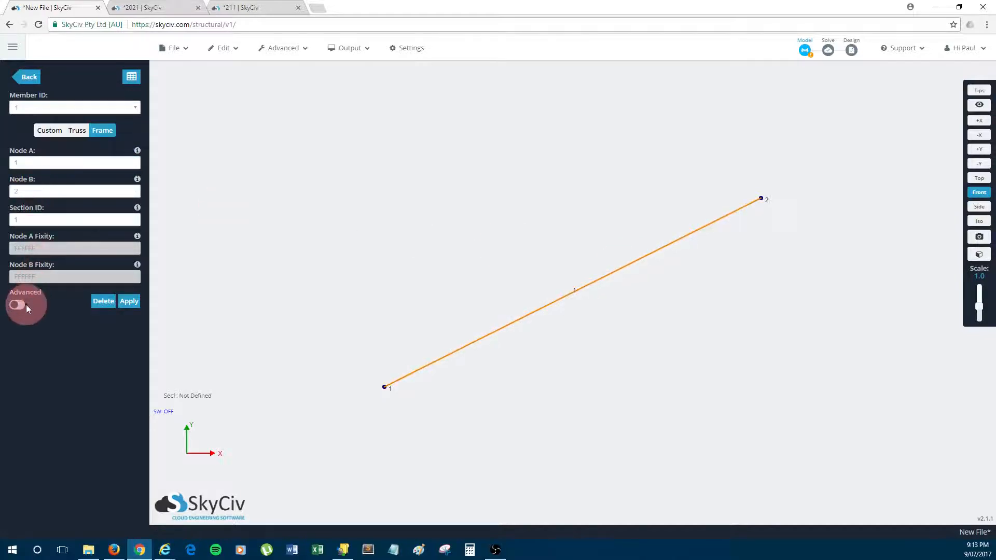
mouse_move(20, 320)
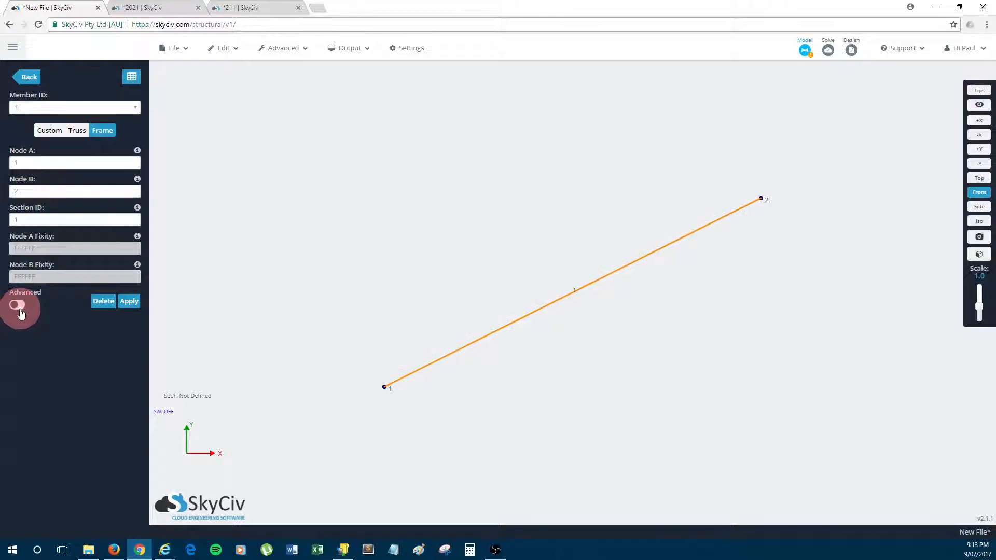
left_click(18, 305)
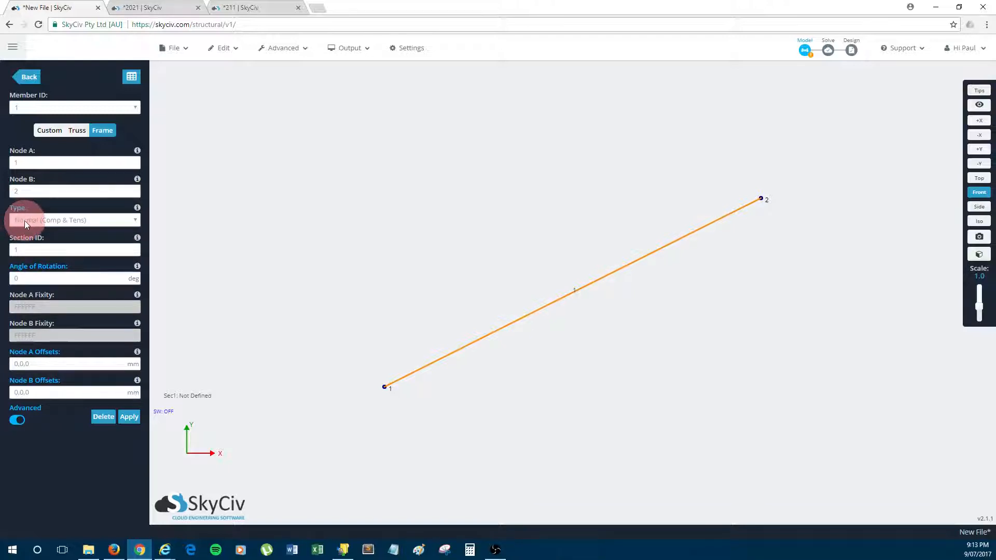
left_click(75, 220)
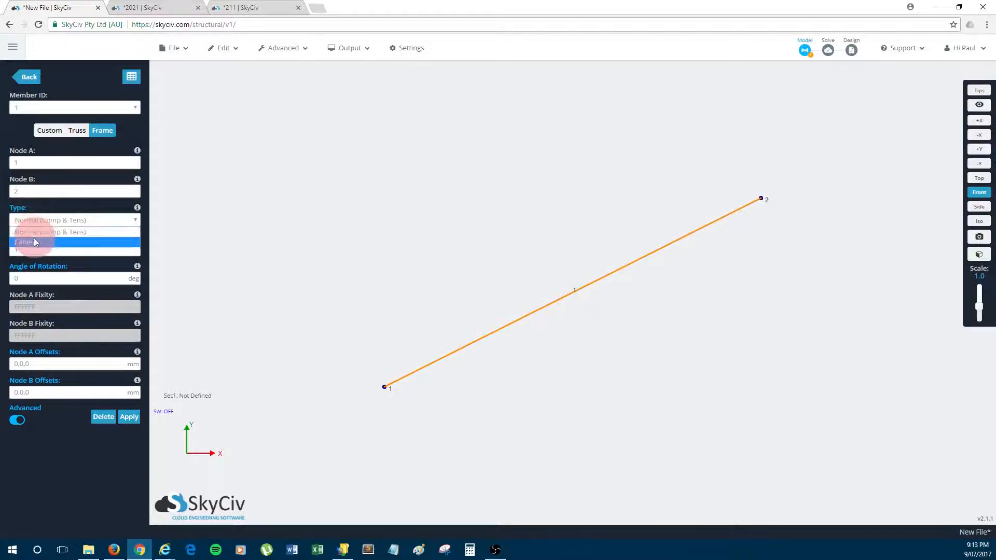
left_click(35, 242)
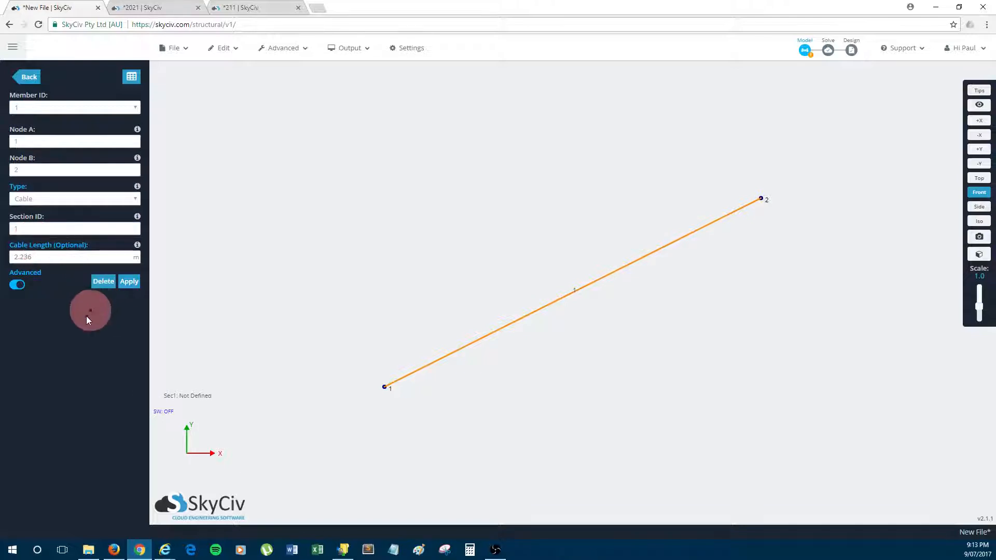
mouse_move(78, 327)
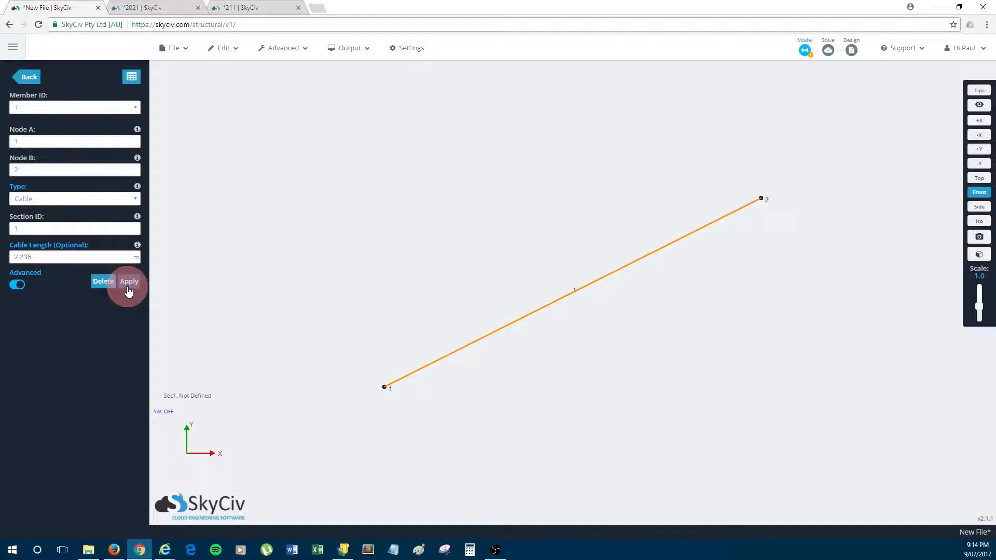
left_click(128, 281)
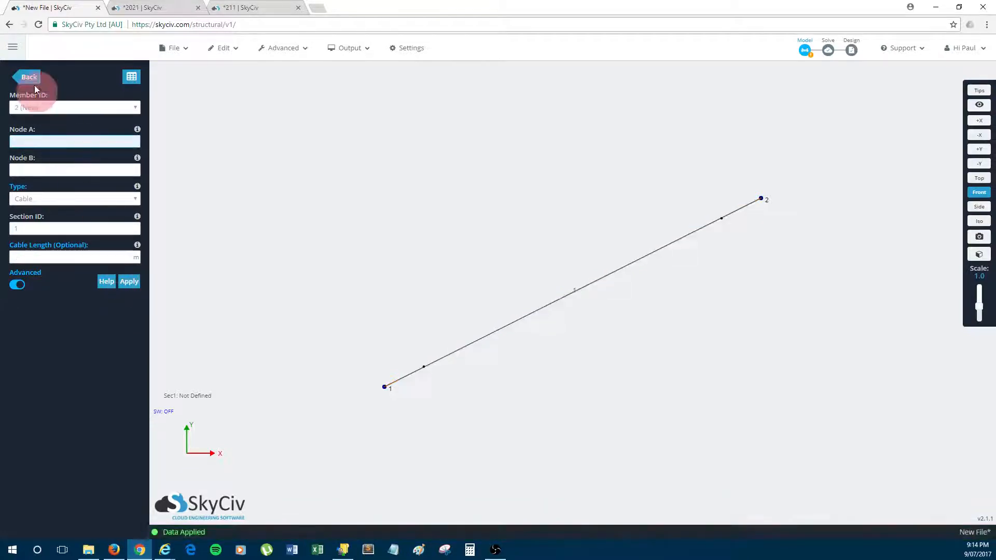
- Build a 10 x 10 solid circular steel section in the Section Builder and submit it as section 1
left_click(28, 76)
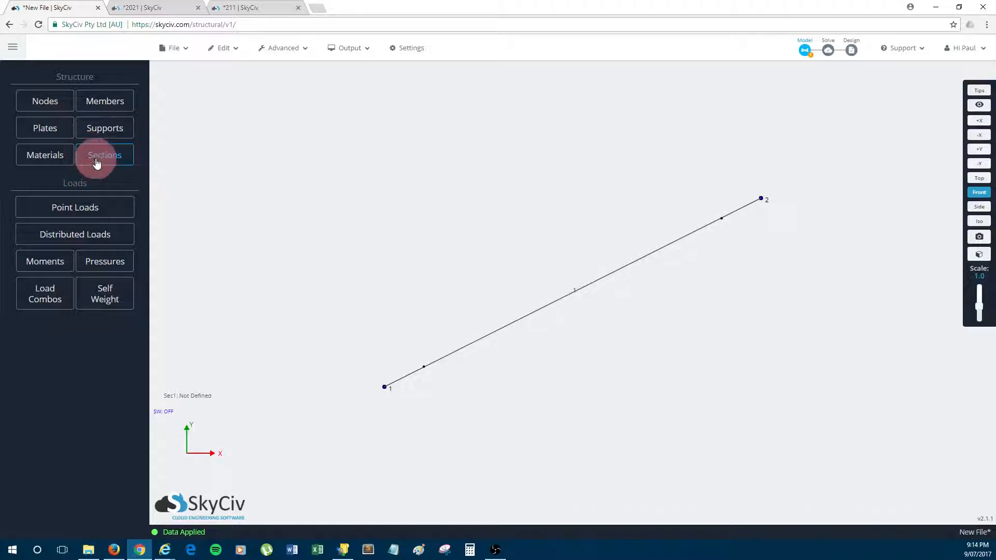
mouse_move(103, 155)
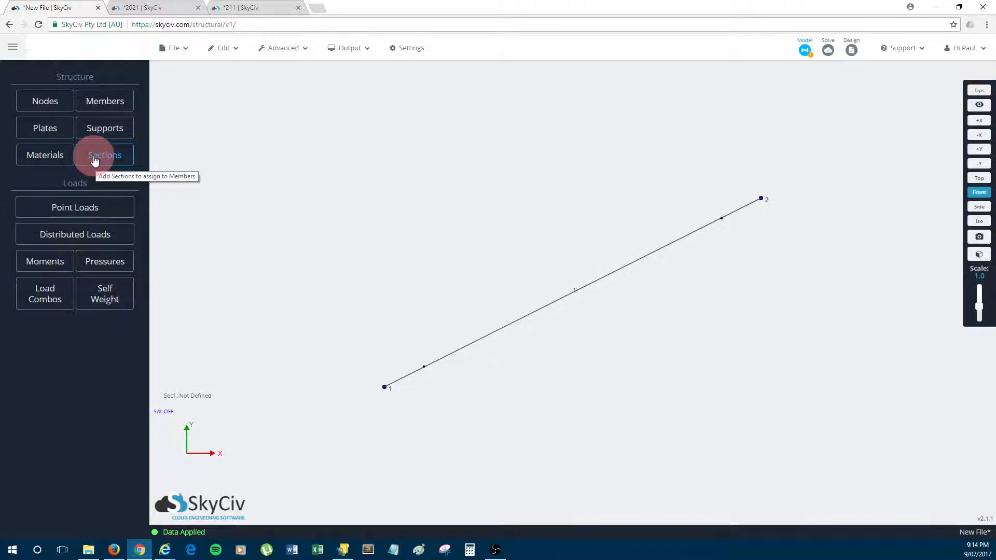
left_click(104, 155)
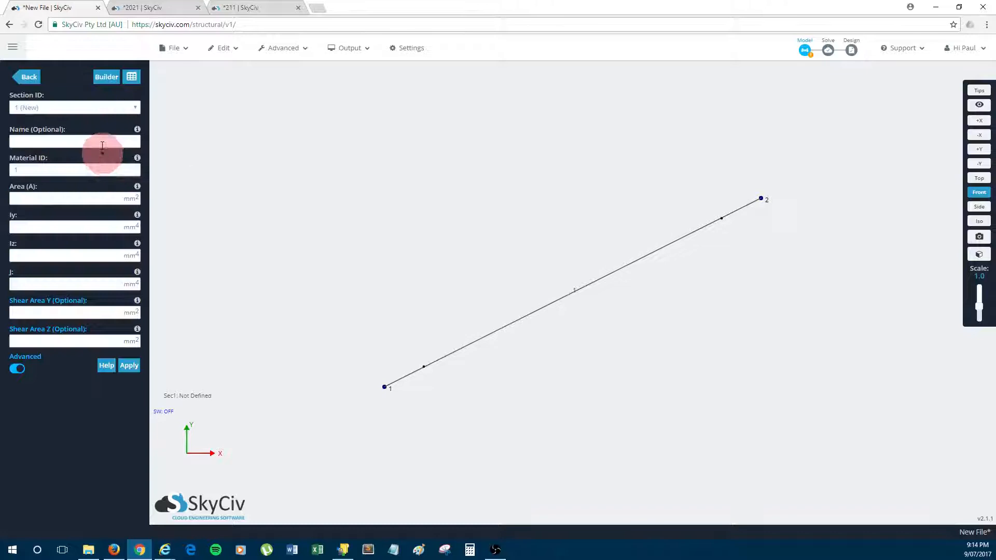
left_click(105, 77)
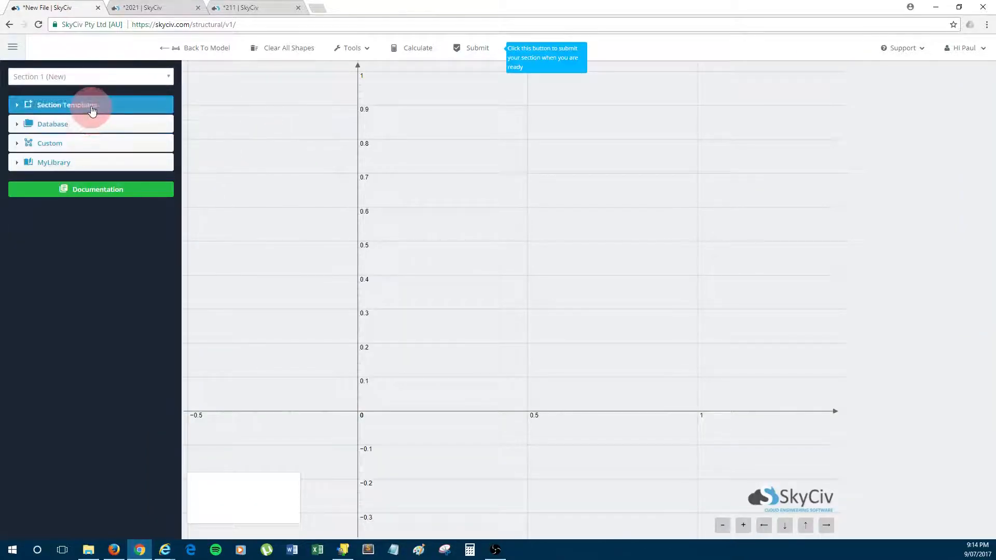
left_click(66, 105)
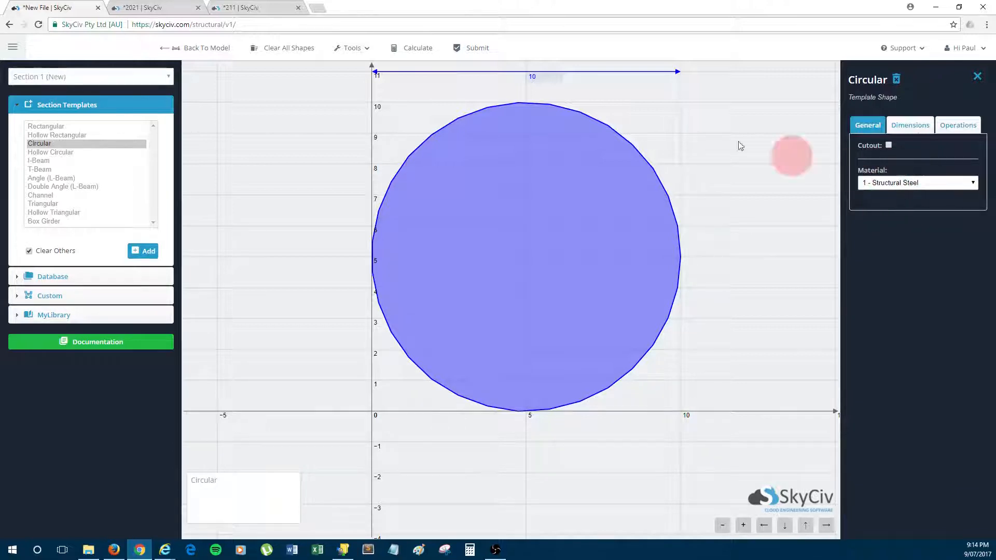
left_click(470, 48)
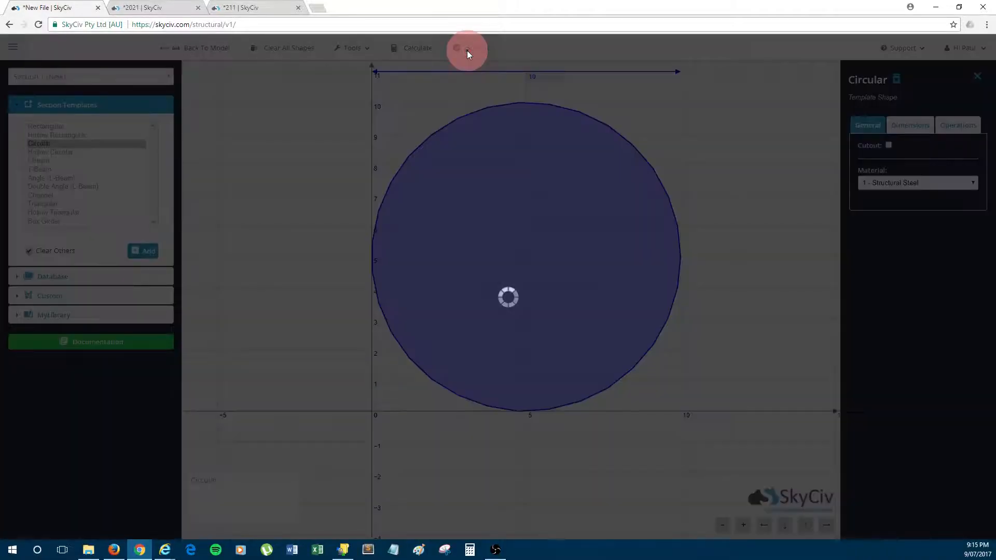
left_click(205, 47)
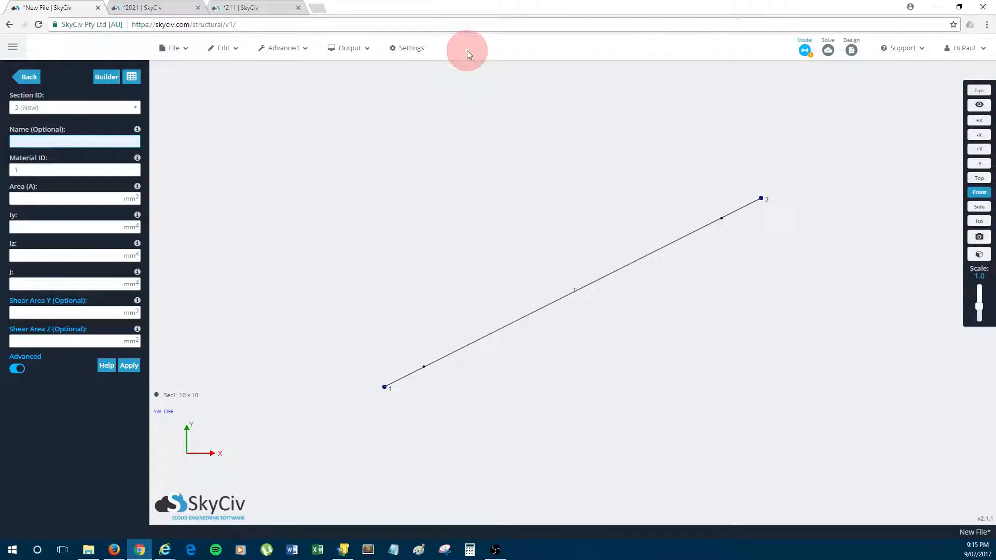
mouse_move(58, 102)
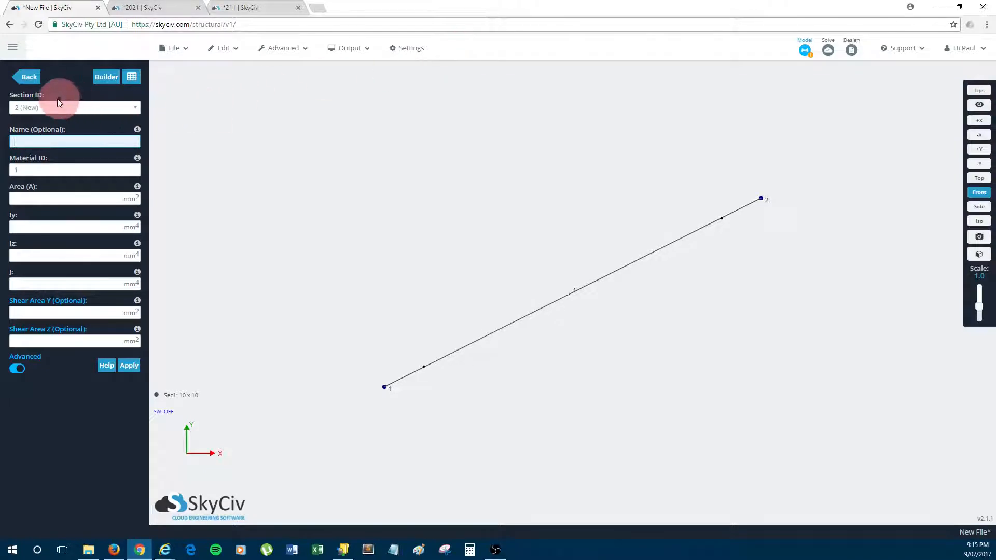
- Apply pinned XY supports (FFFFRR) at nodes 1,2
left_click(28, 76)
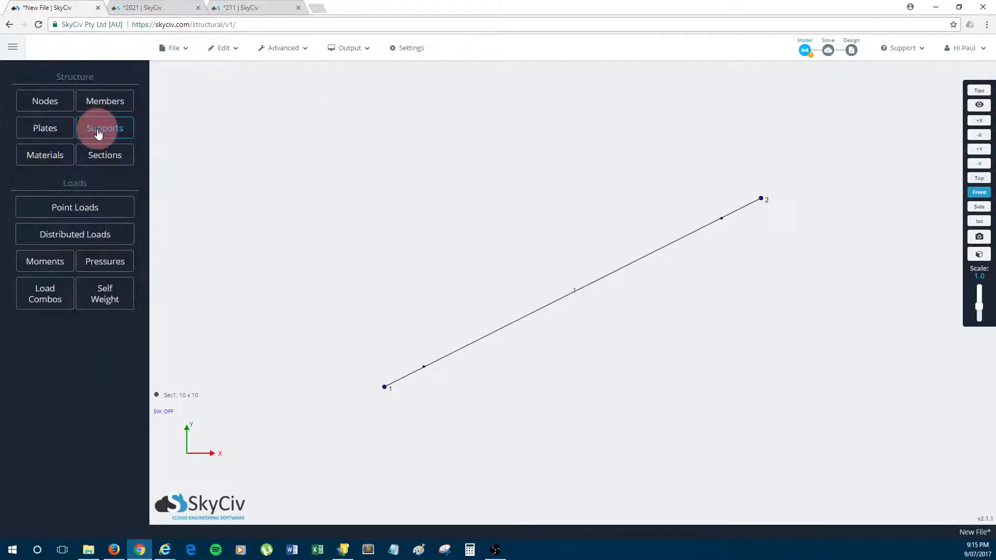
left_click(104, 128)
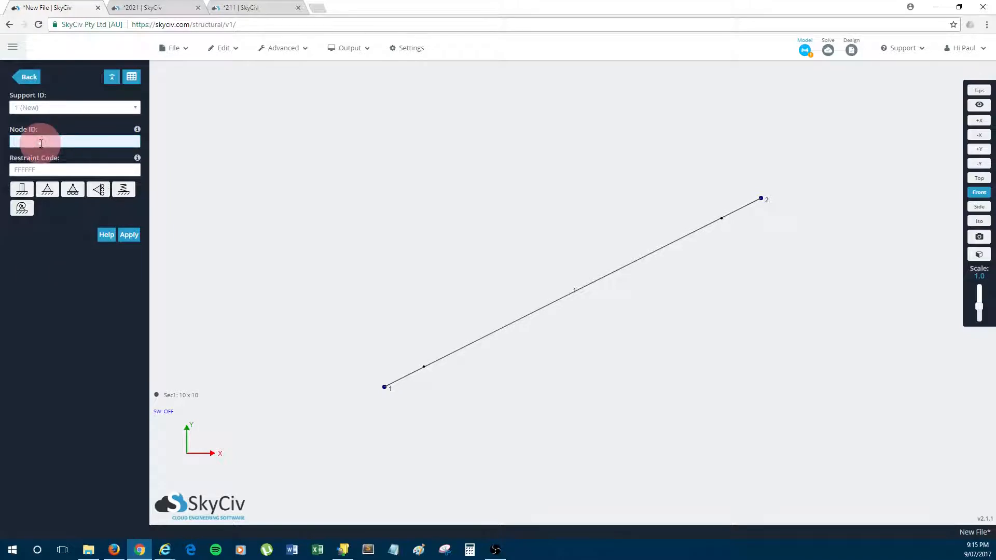
type("1,2")
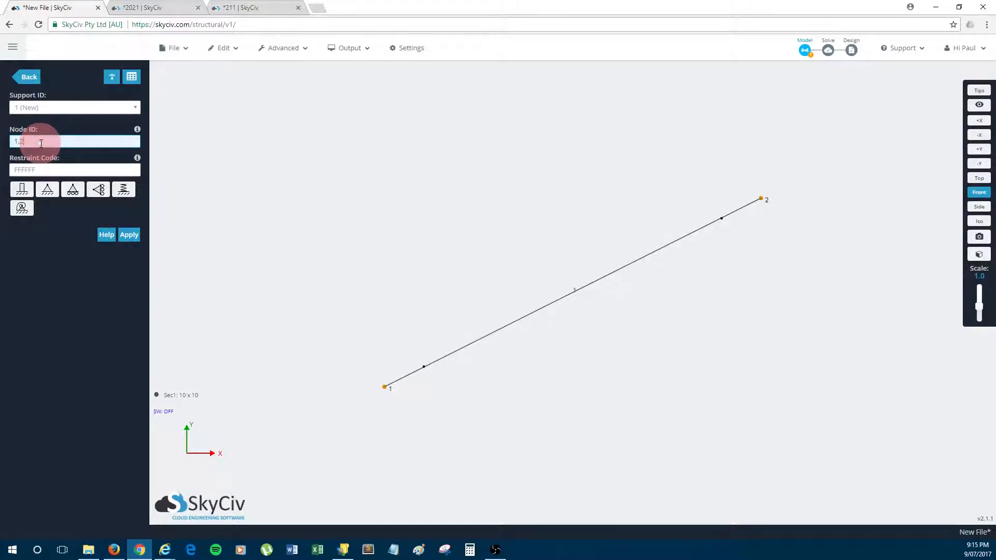
mouse_move(46, 189)
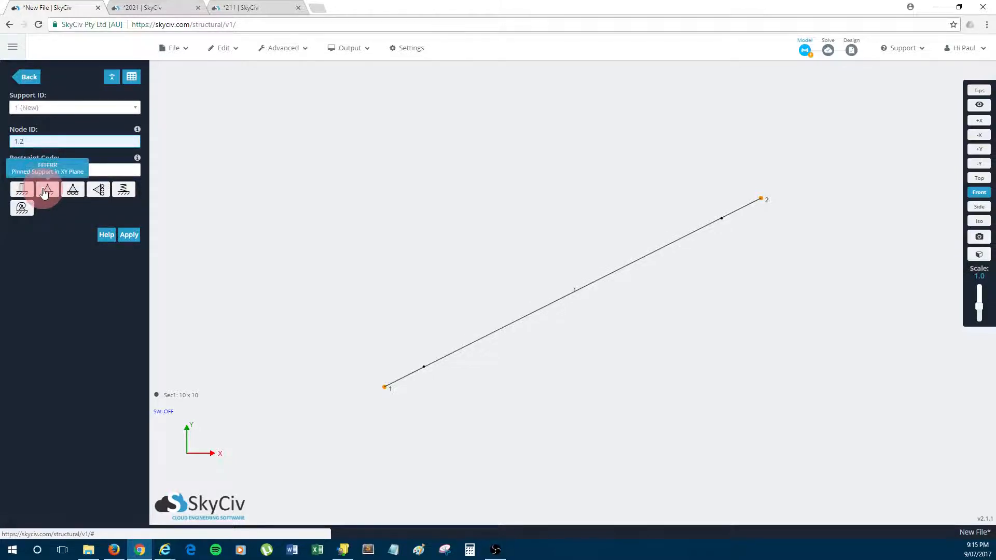
left_click(22, 189)
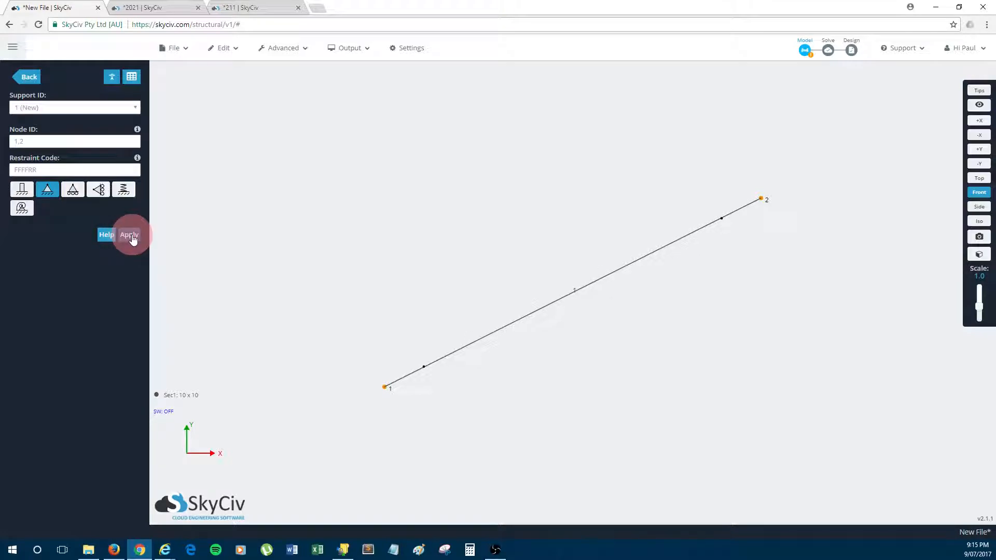
left_click(128, 234)
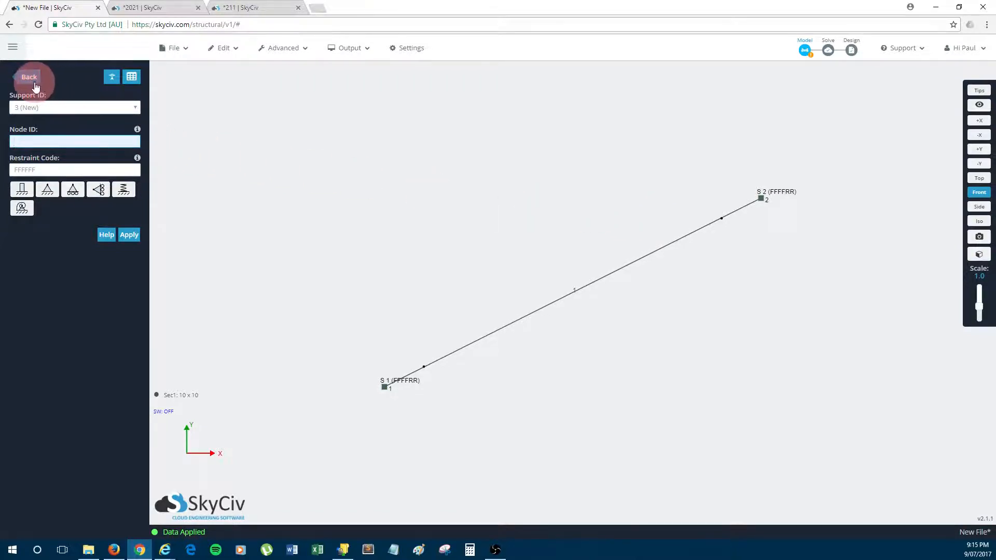
- Apply a uniform 5 kN/m distributed load along member 1
left_click(29, 77)
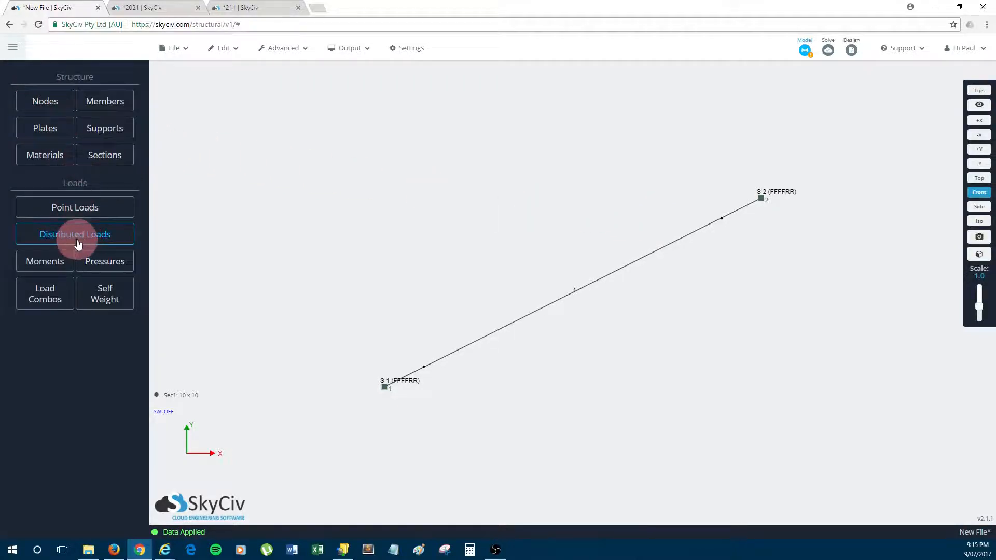
left_click(75, 233)
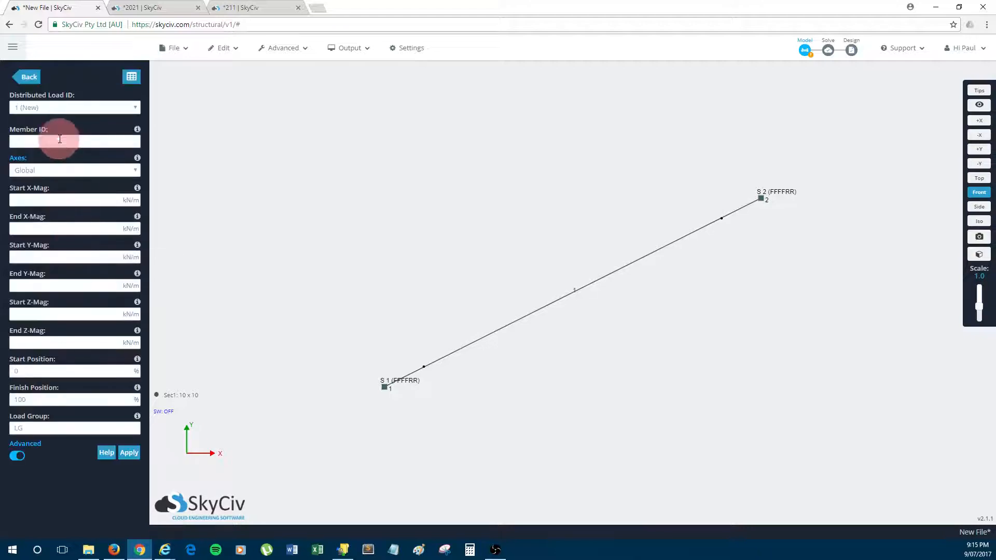
type("1")
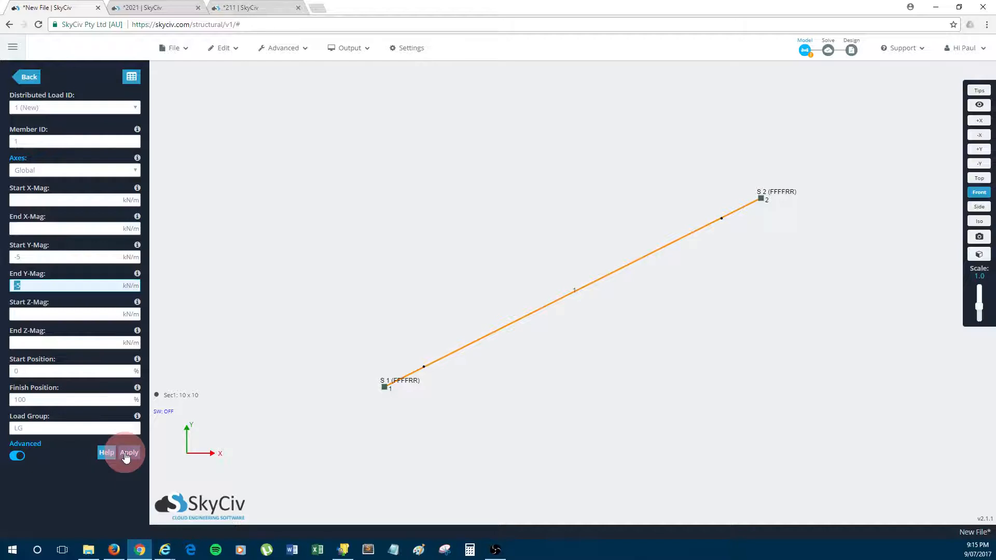
left_click(129, 452)
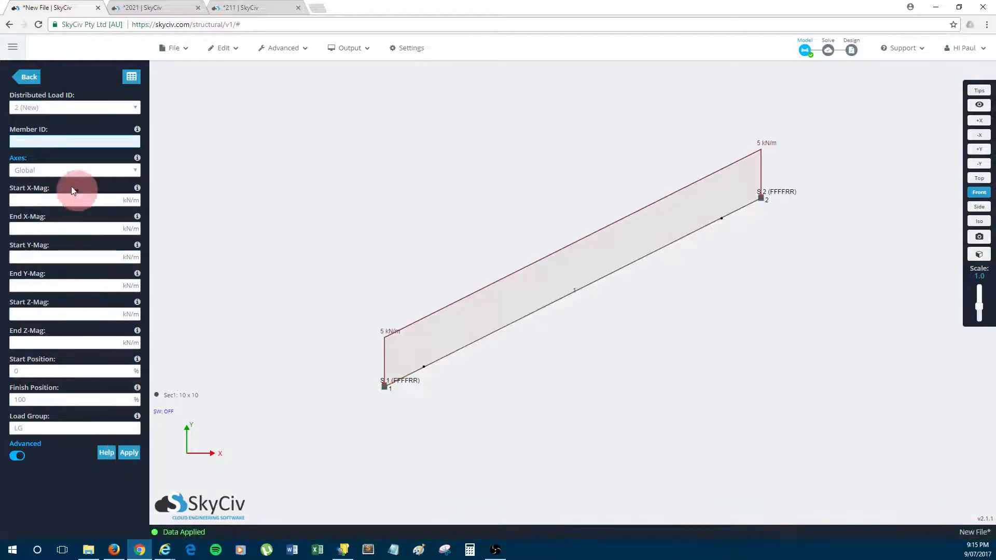
left_click(28, 77)
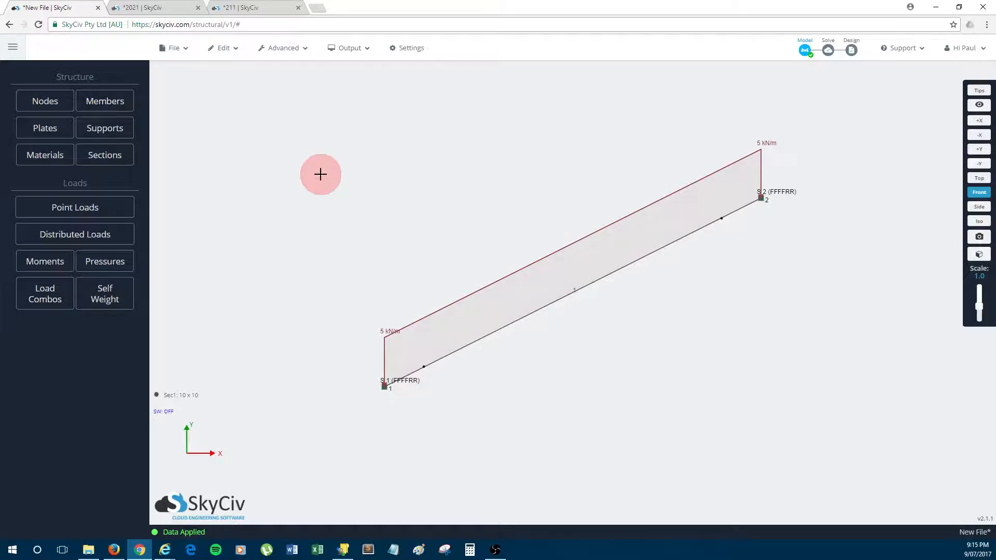
mouse_move(295, 163)
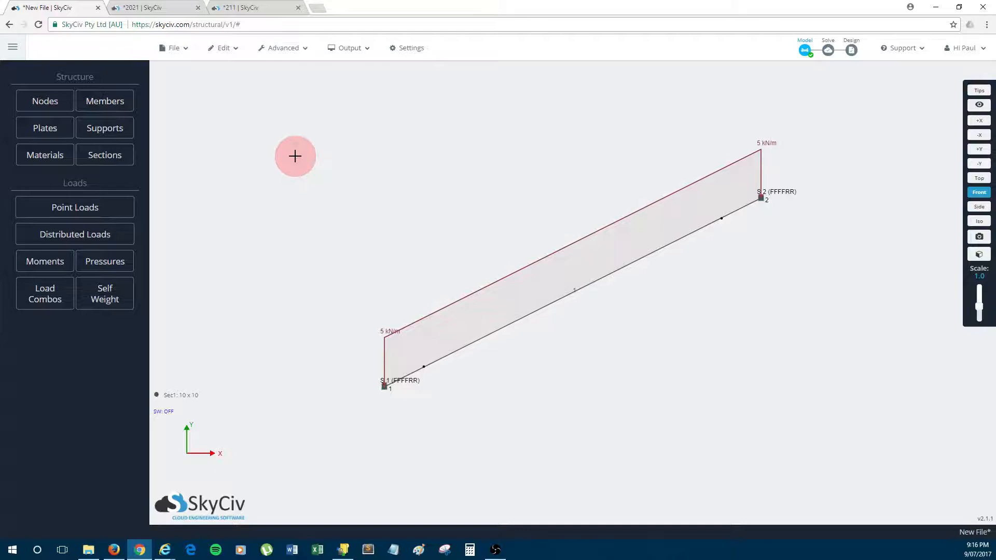
mouse_move(304, 177)
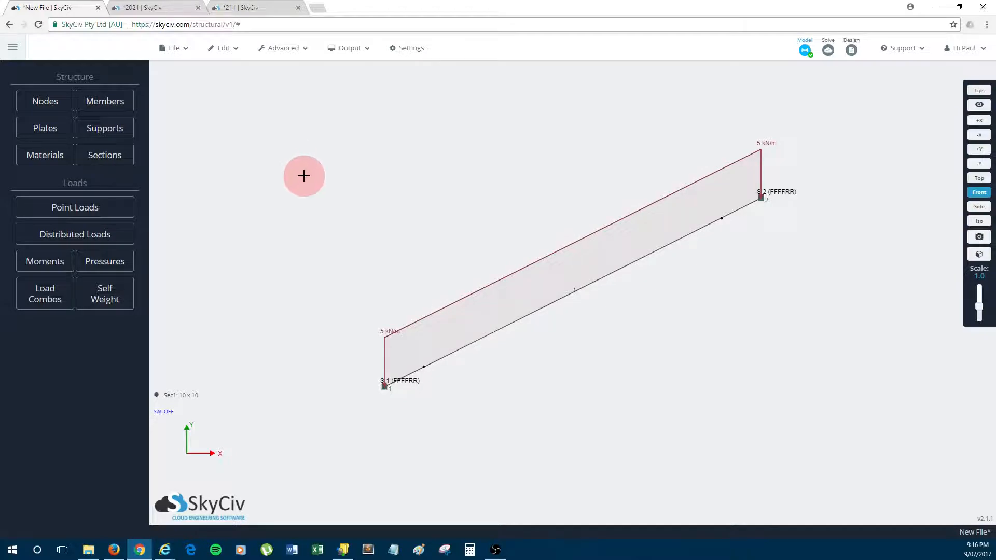
mouse_move(302, 163)
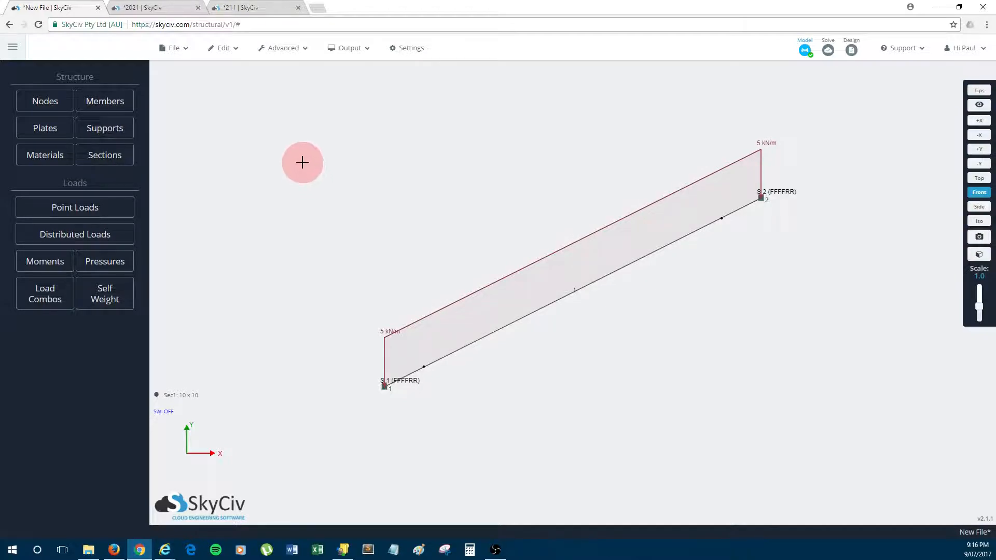
mouse_move(810, 83)
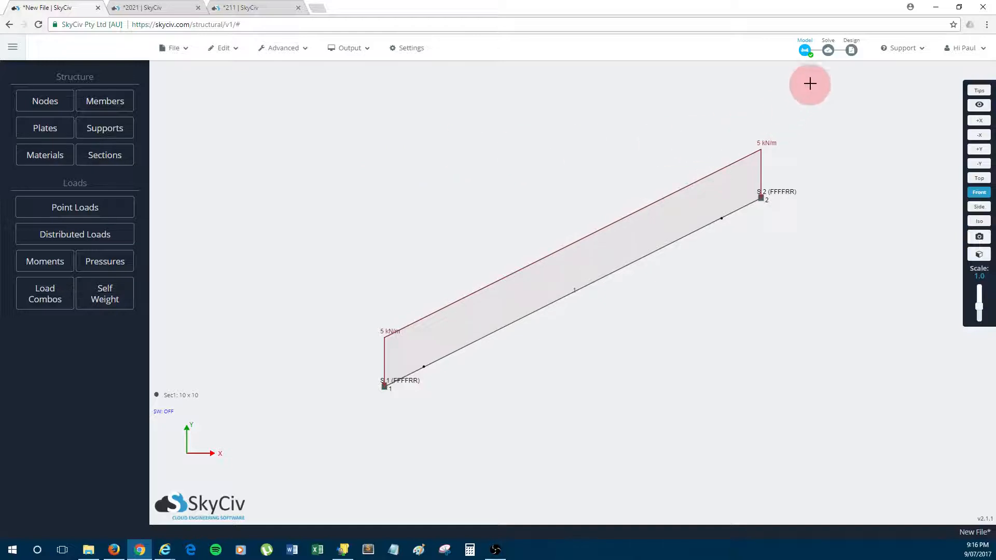
- Run a Non-Linear Static + P-Delta analysis and accept the Solved Successfully message
left_click(828, 50)
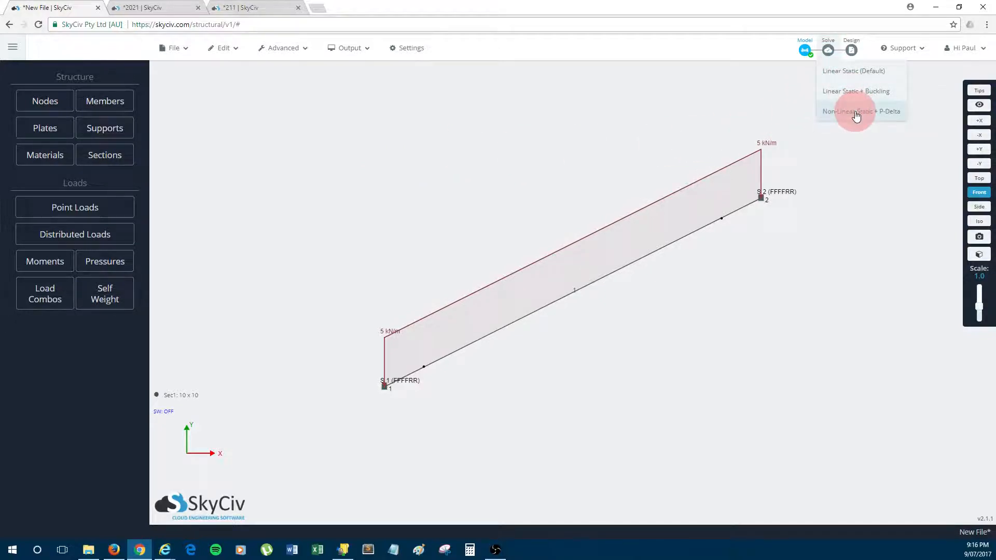
mouse_move(853, 71)
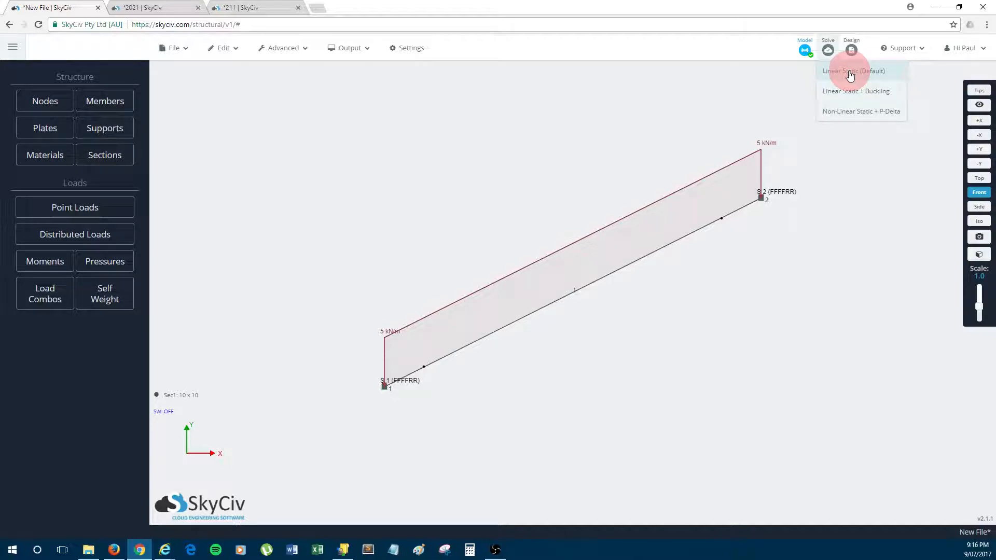
mouse_move(844, 81)
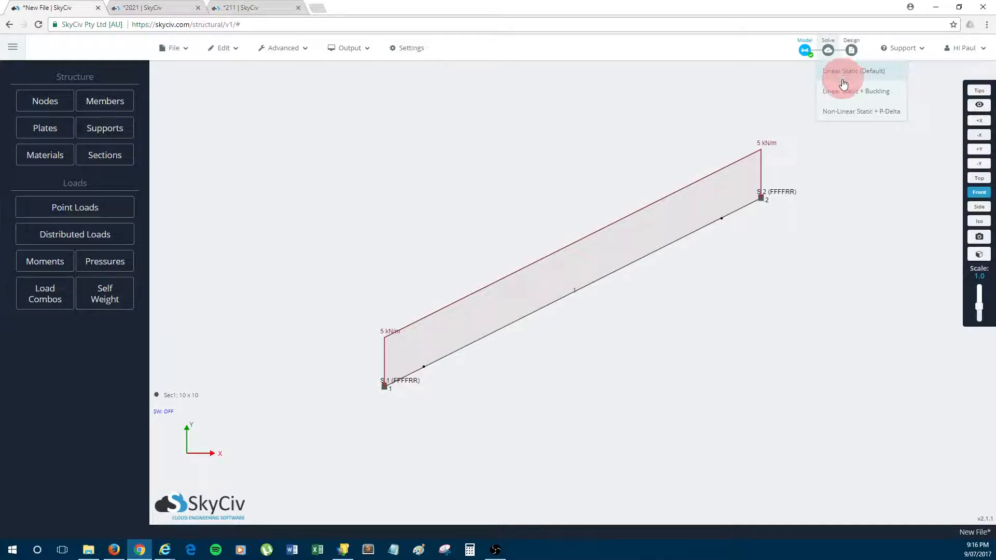
mouse_move(846, 79)
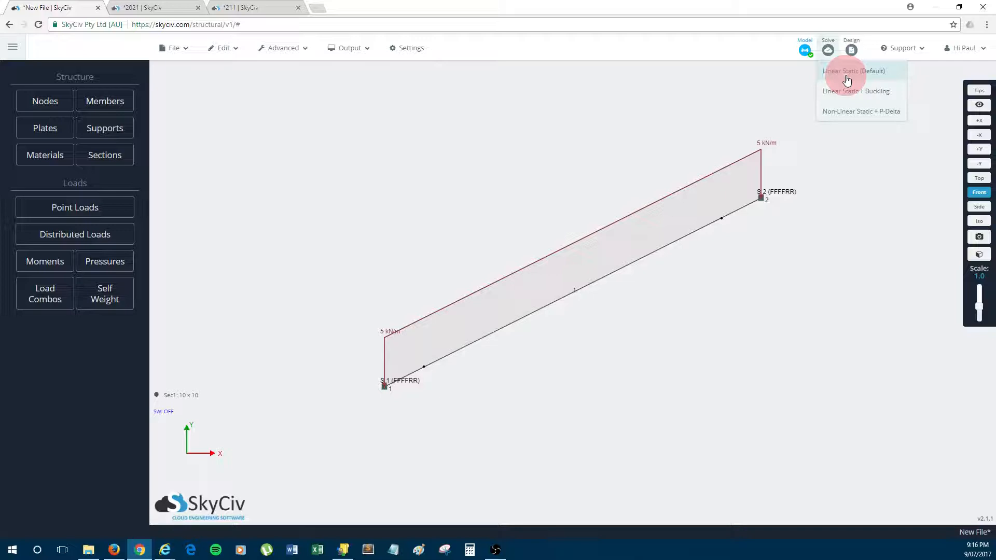
mouse_move(850, 113)
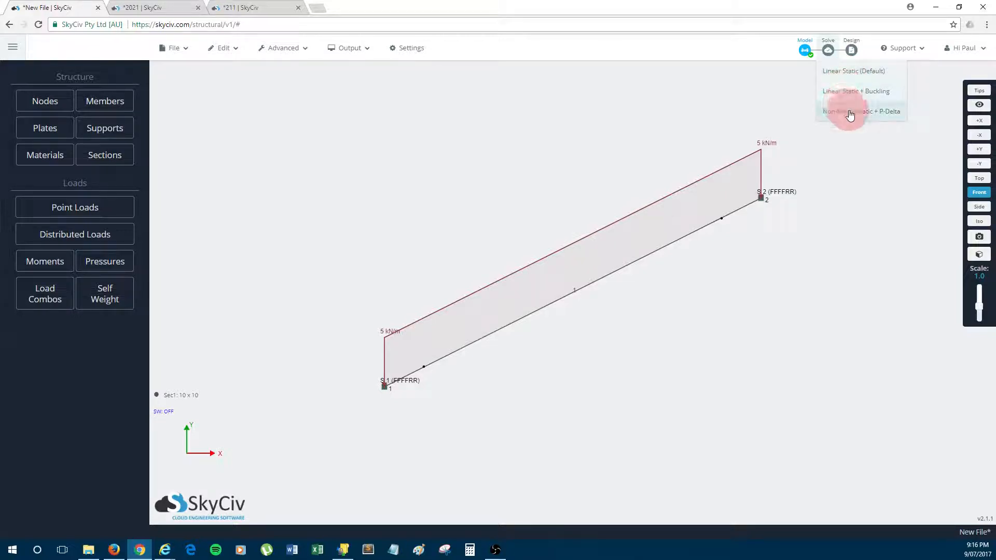
left_click(861, 111)
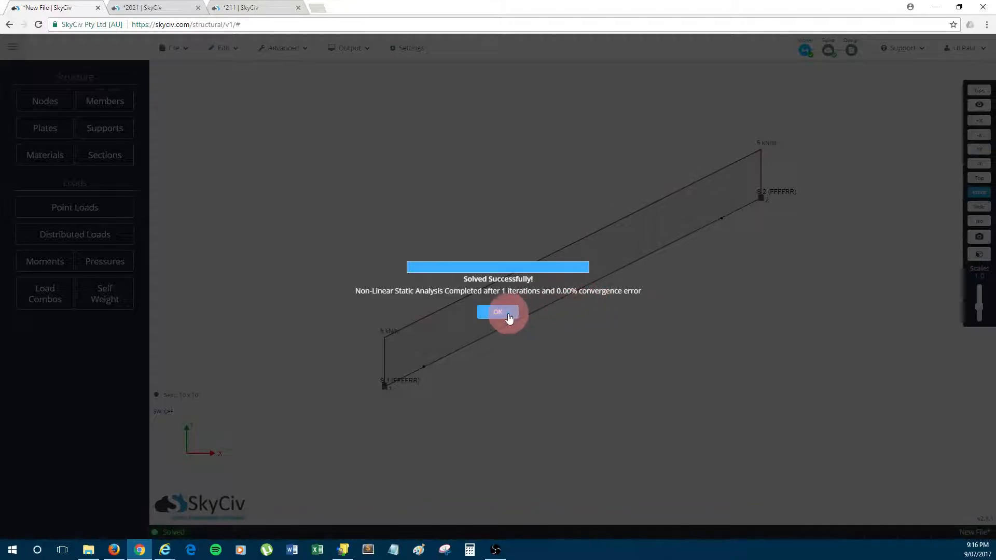
left_click(497, 312)
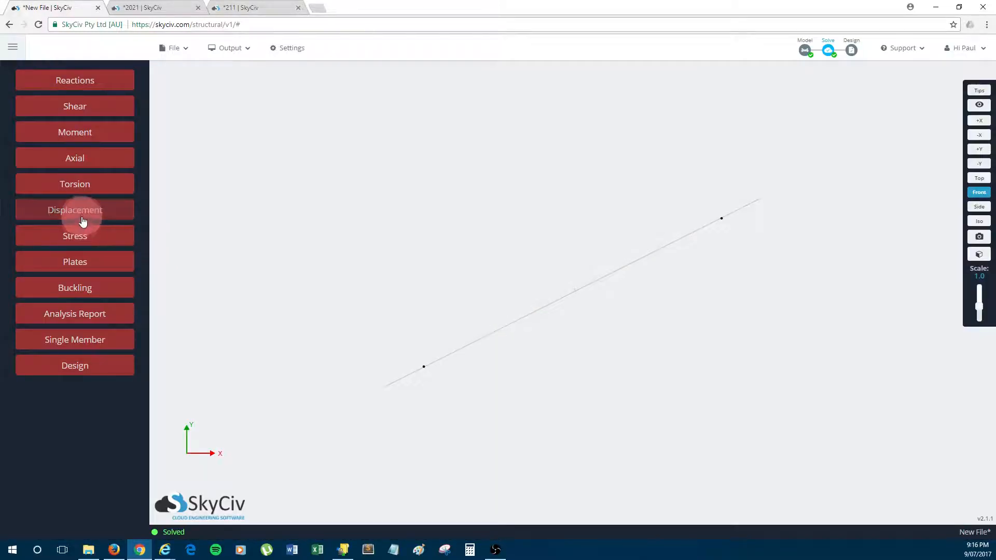
- Review moment and axial results, then show summed displacement of about 69.136 mm at midspan
left_click(75, 209)
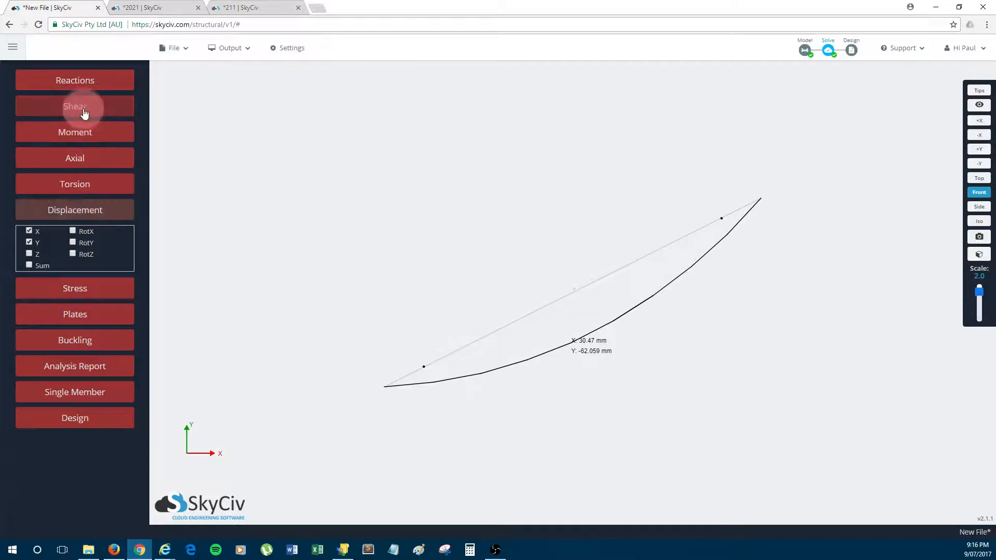
left_click(75, 106)
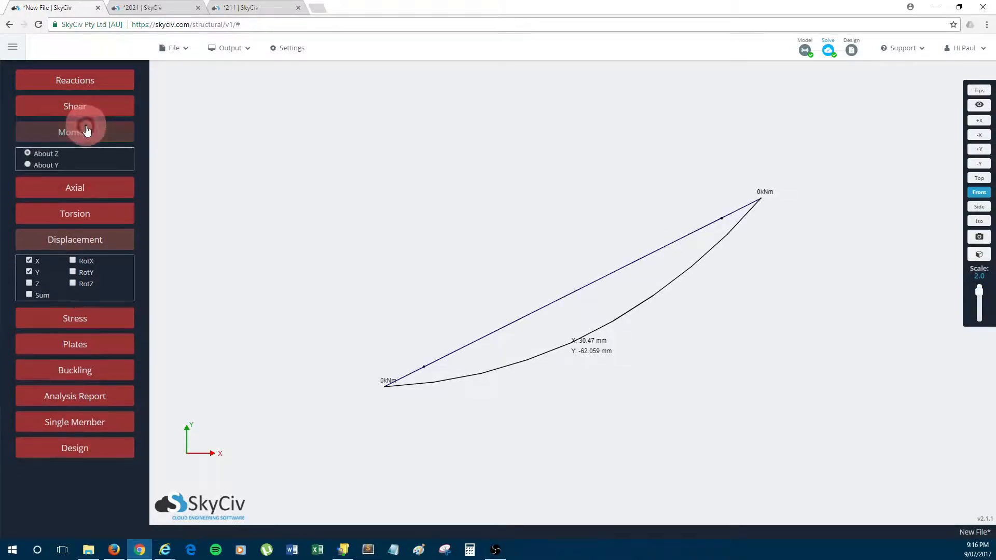
left_click(75, 132)
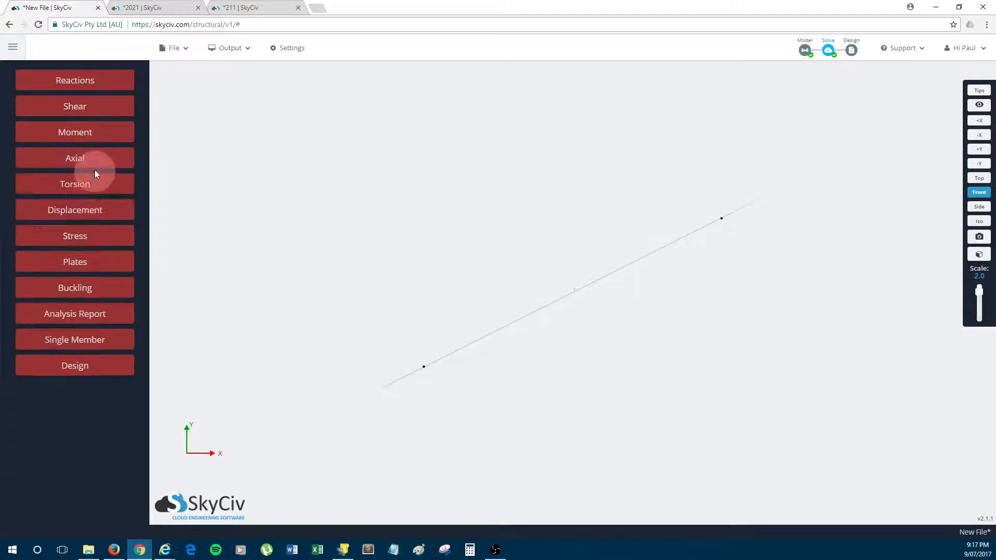
left_click(75, 158)
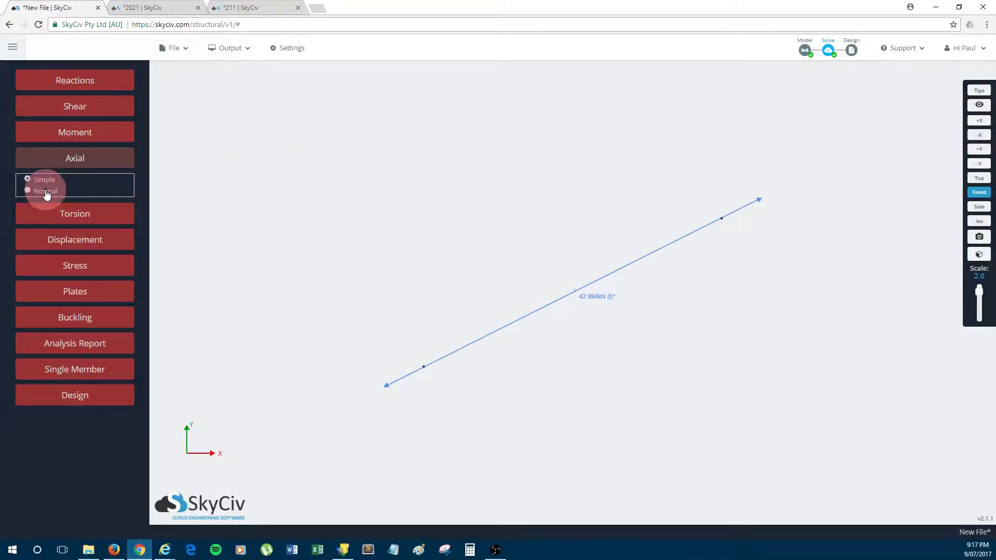
left_click(27, 191)
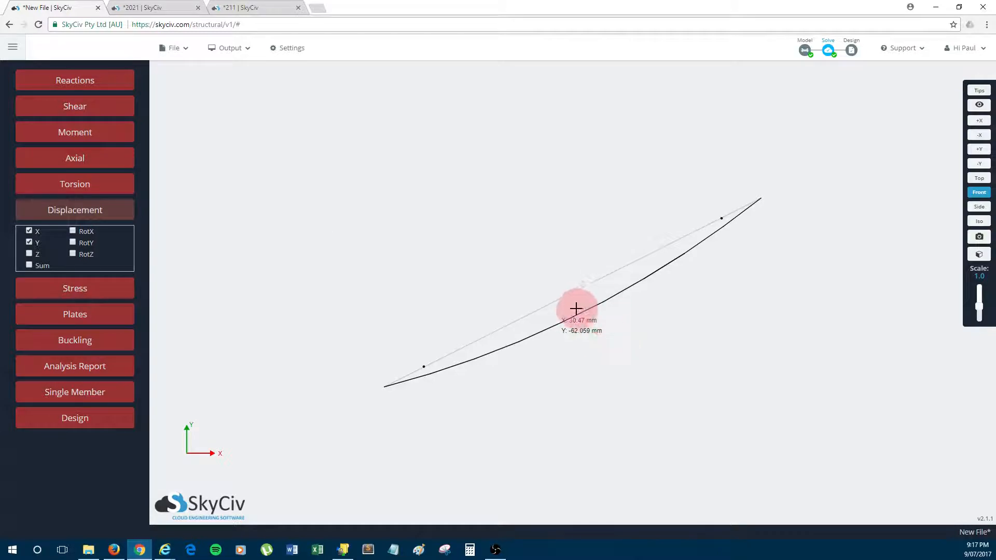
mouse_move(589, 336)
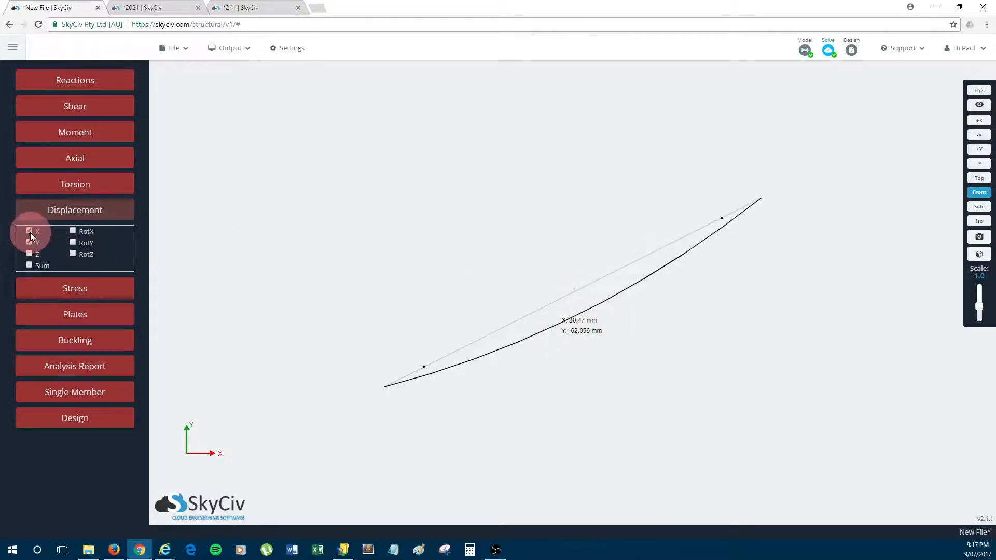
left_click(29, 265)
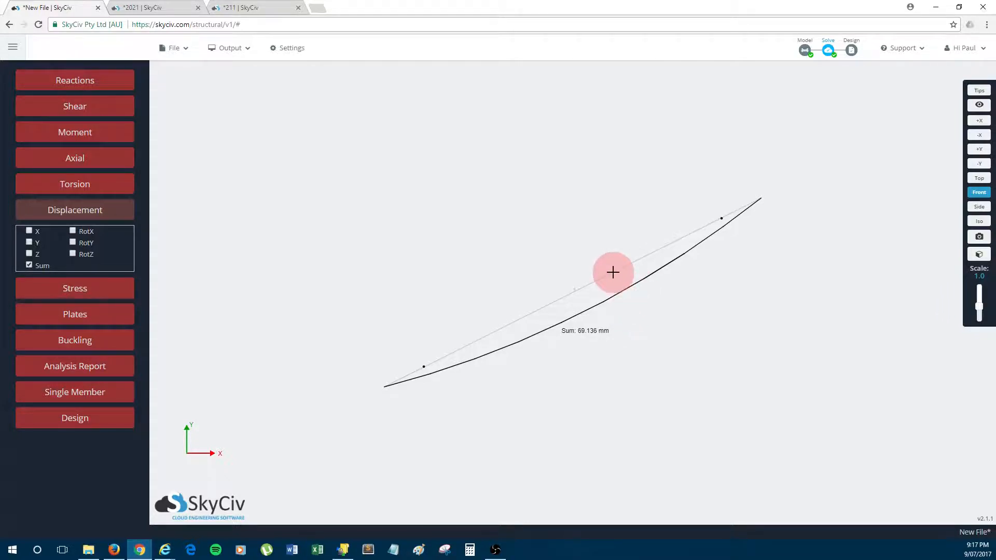
mouse_move(745, 234)
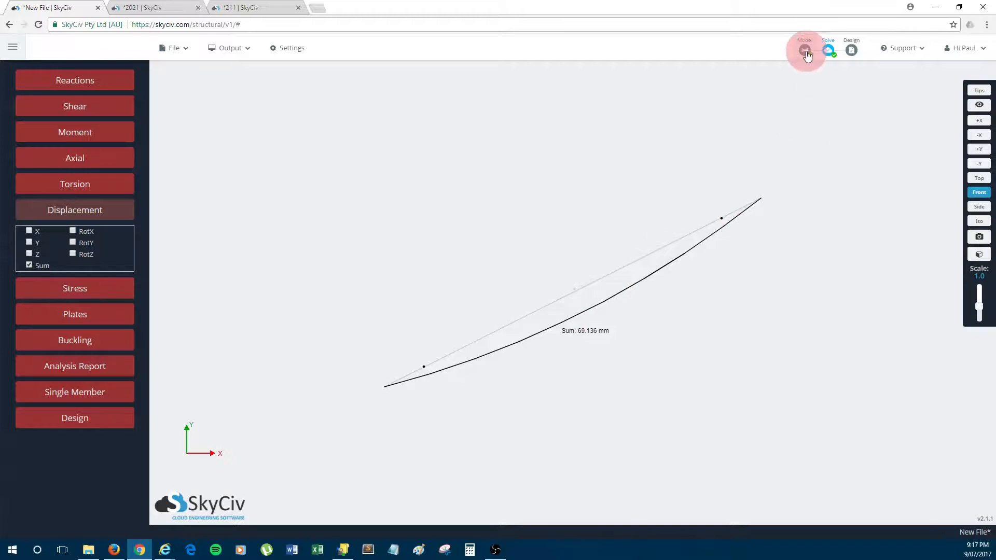
- Change member 1's cable length from 2.236 m to 2.22 m and apply it
left_click(805, 49)
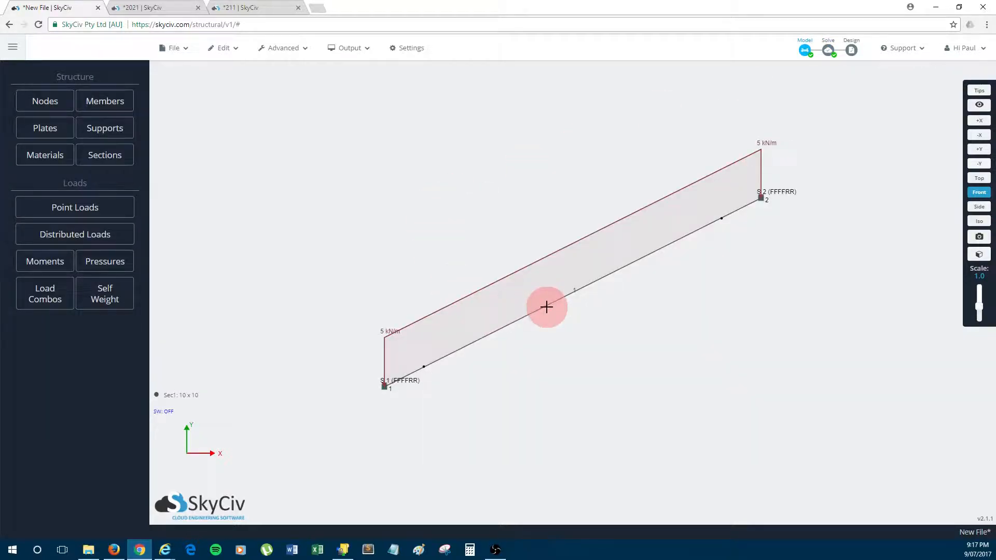
mouse_move(536, 316)
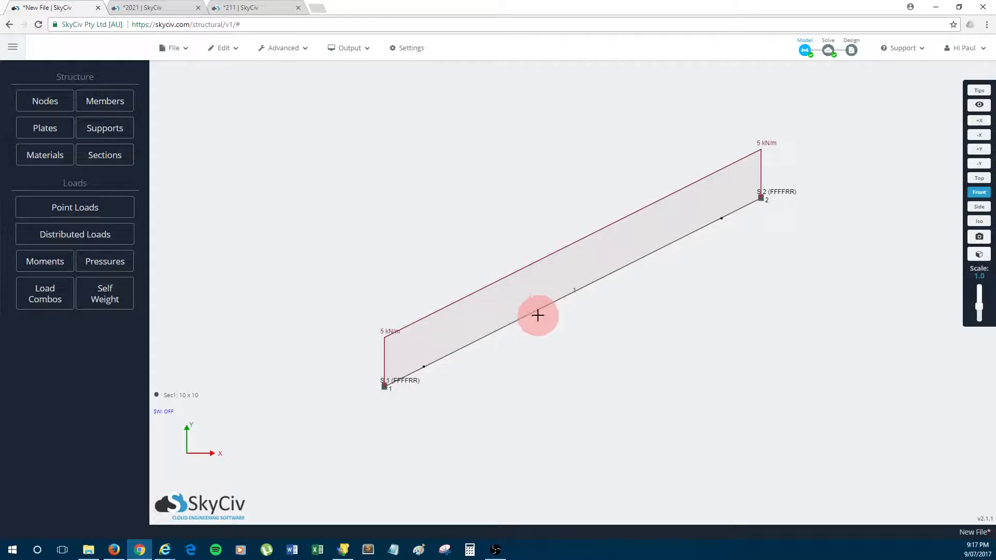
left_click(537, 315)
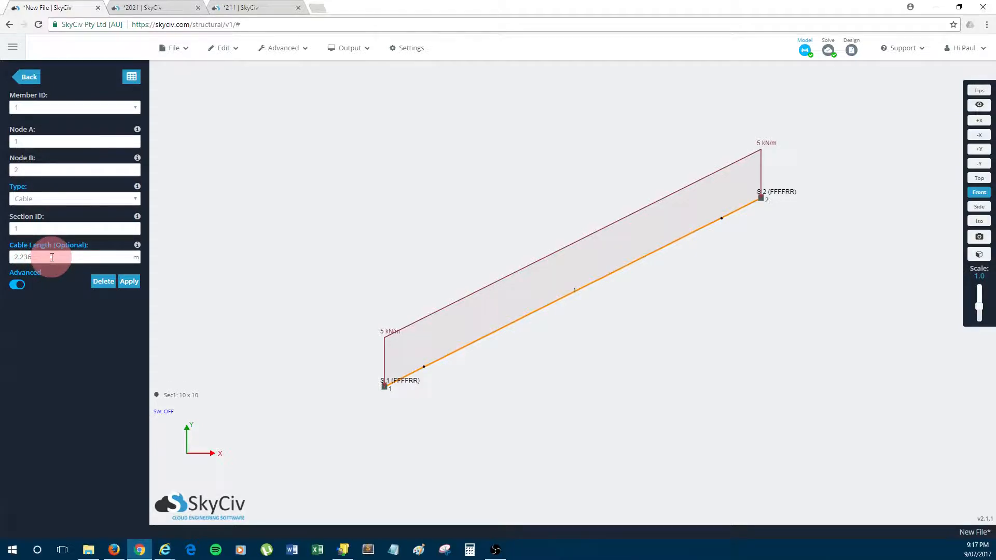
mouse_move(63, 256)
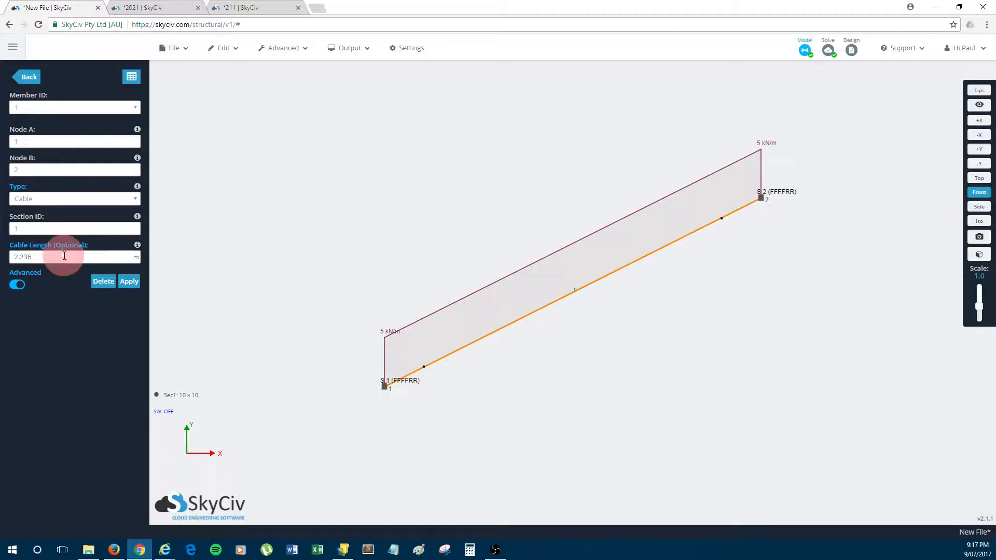
mouse_move(57, 281)
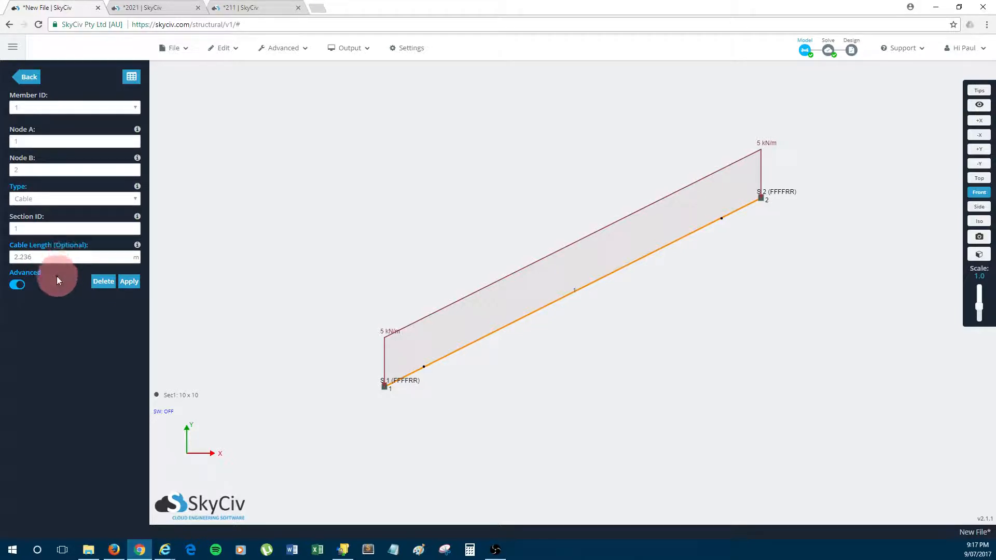
left_click(70, 256)
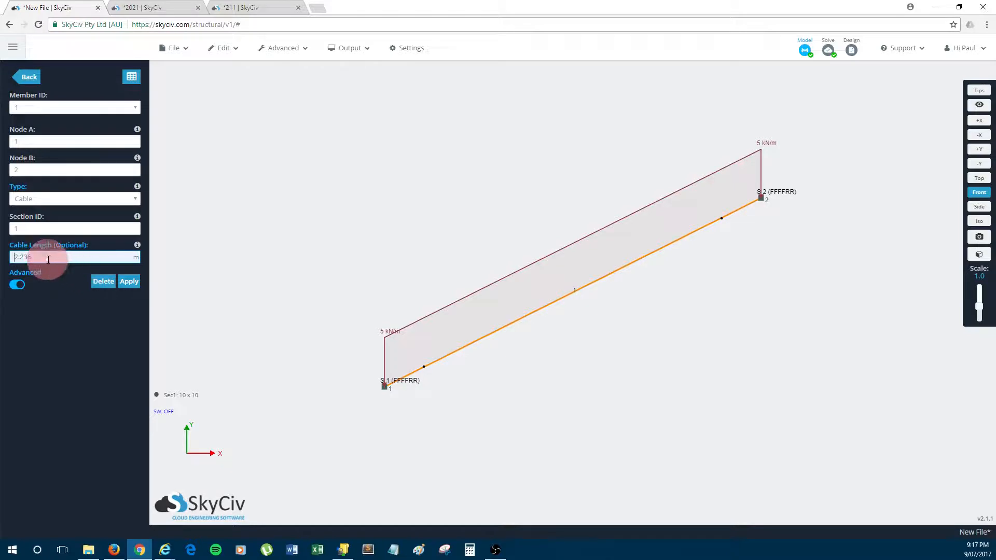
mouse_move(58, 268)
type("2.22")
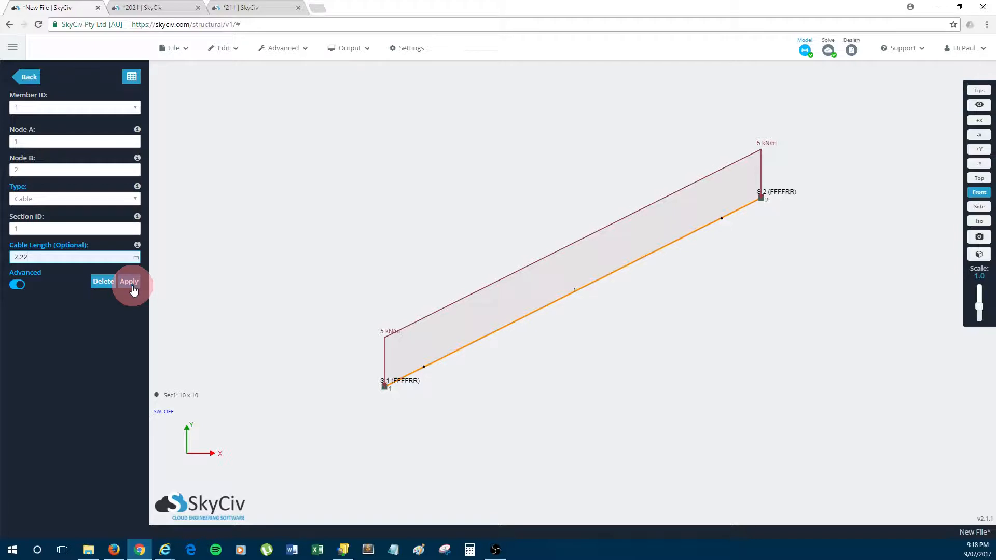
left_click(69, 256)
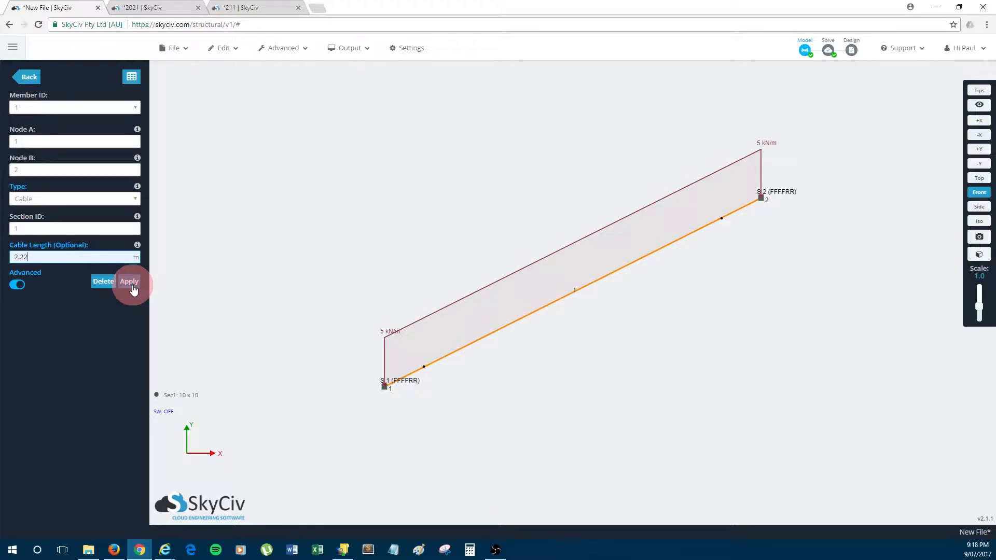
left_click(129, 281)
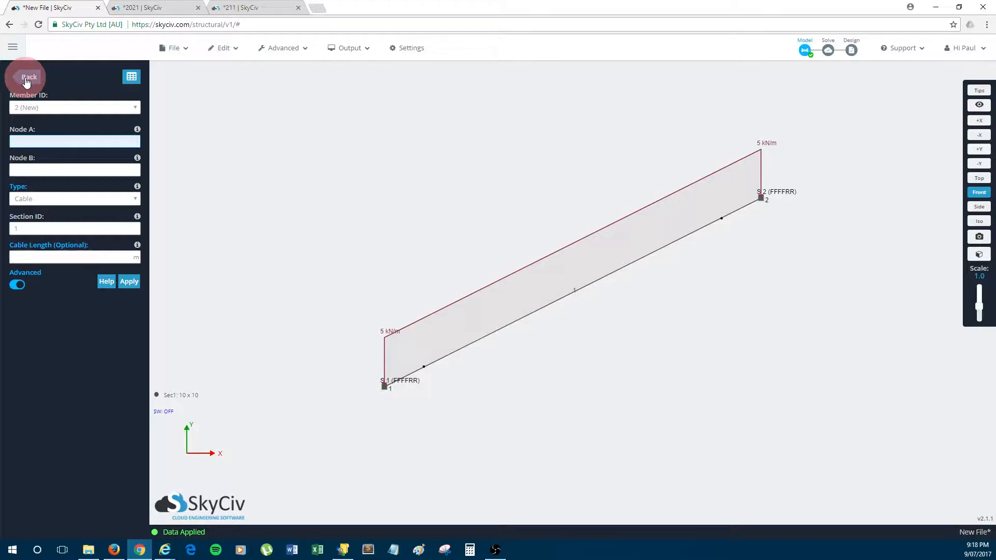
- View the 23.669 mm summed displacement, then the axial force of roughly 115–120 kN
left_click(827, 45)
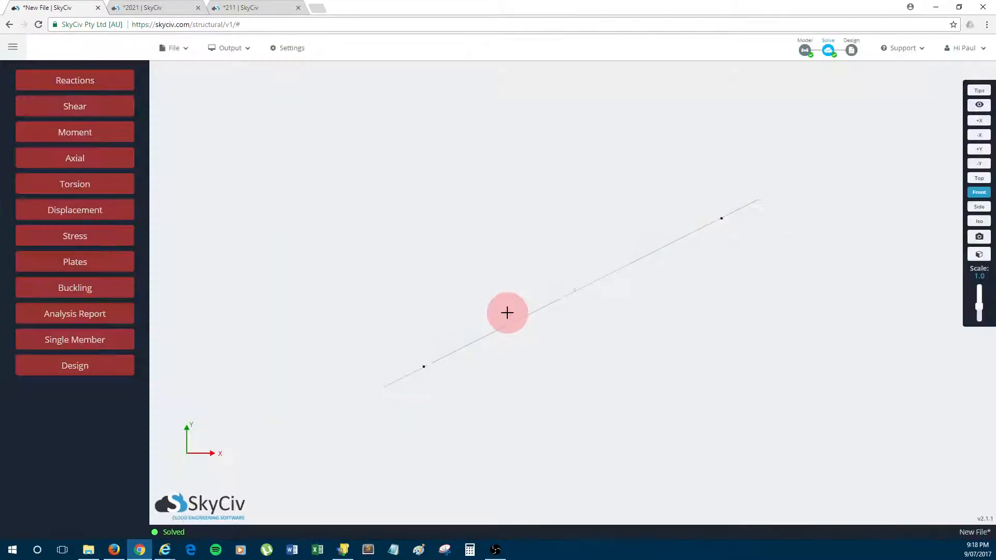
left_click(75, 210)
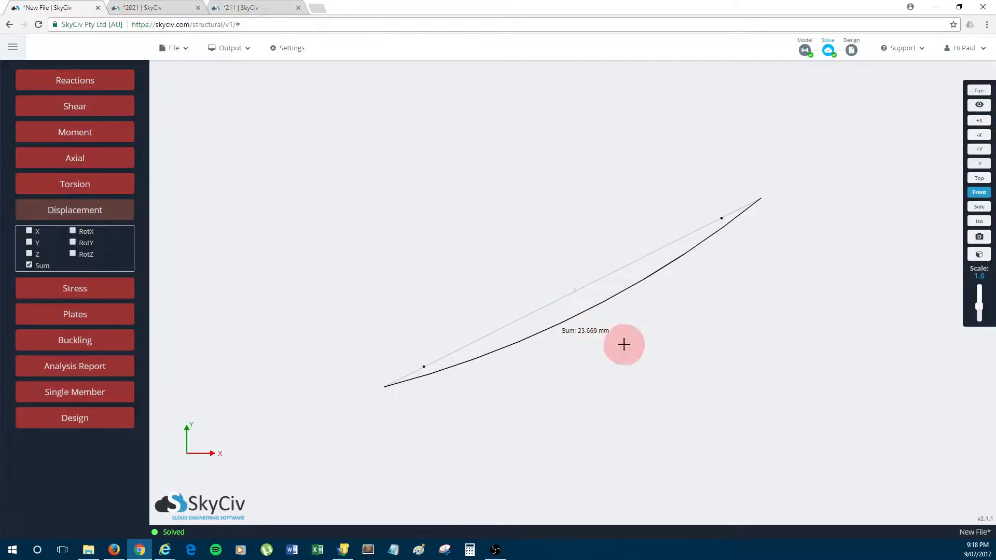
mouse_move(643, 324)
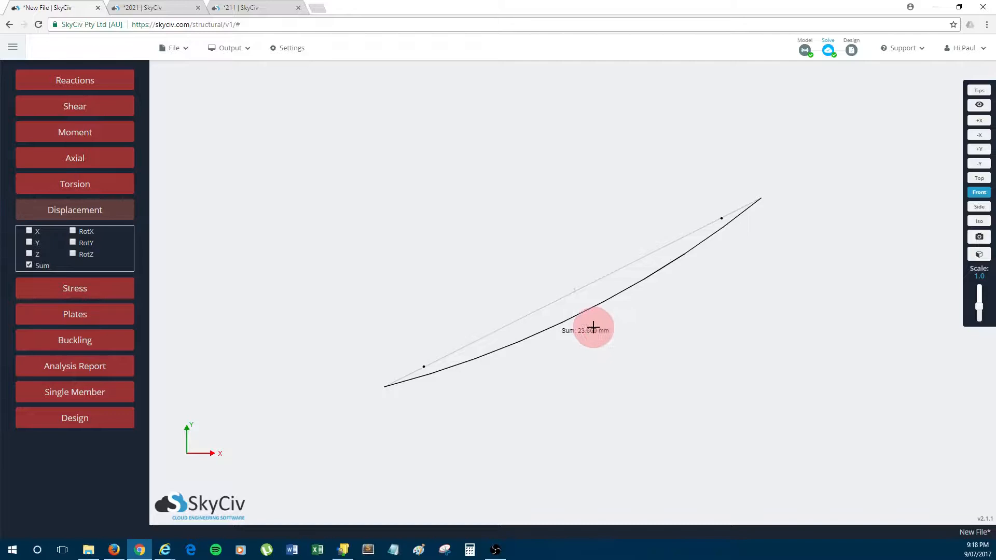
mouse_move(96, 214)
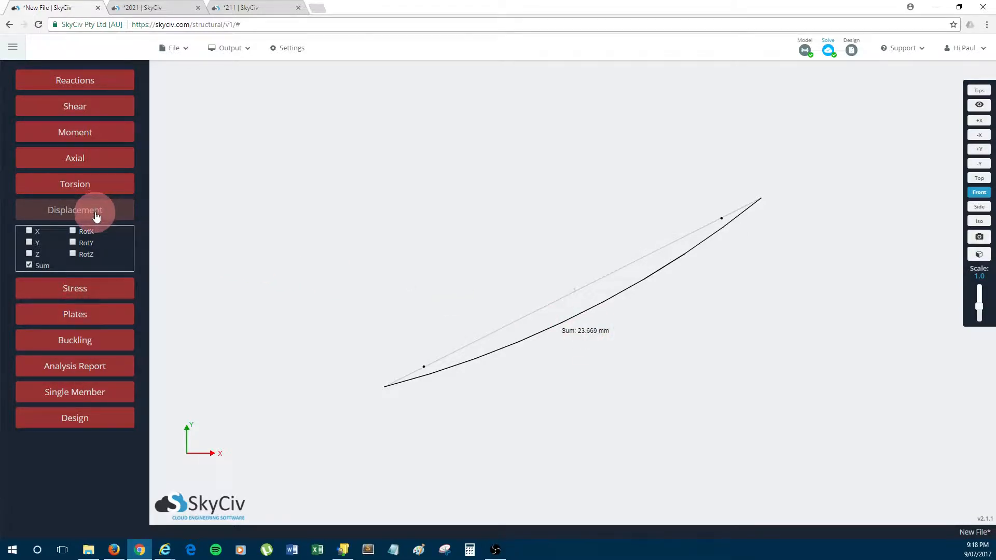
left_click(75, 157)
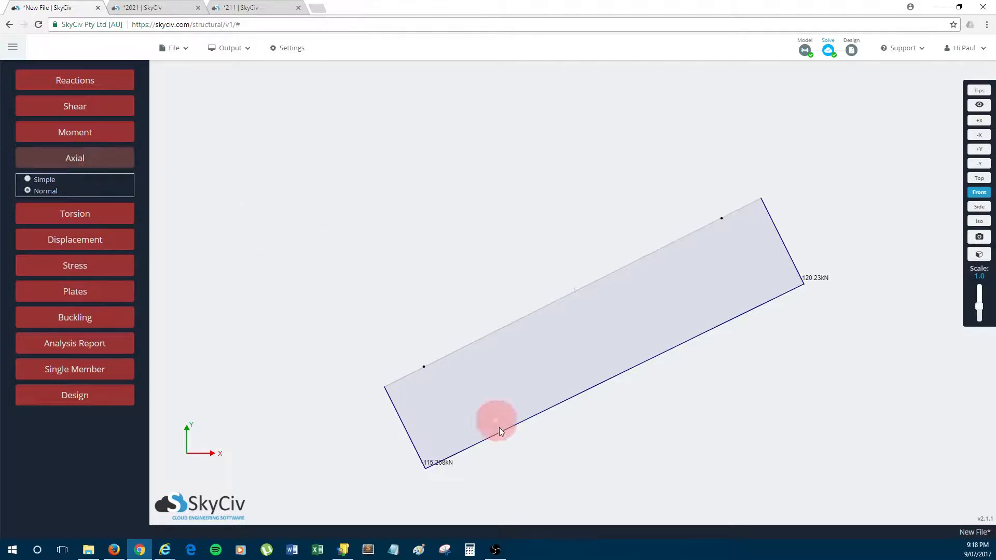
mouse_move(476, 446)
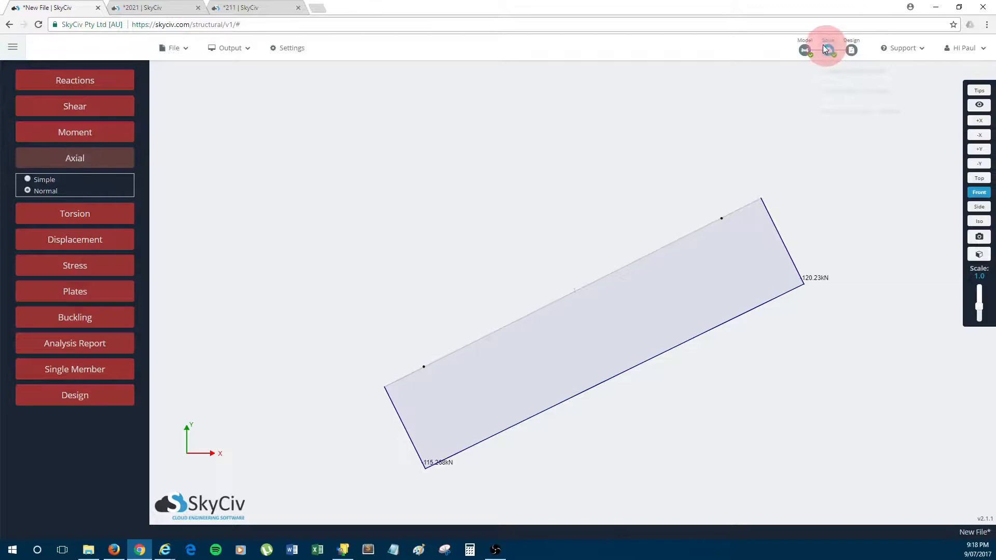
- Set the cable length to 2.24 m, re-solve non-linearly for an 84.711 mm displacement
left_click(804, 49)
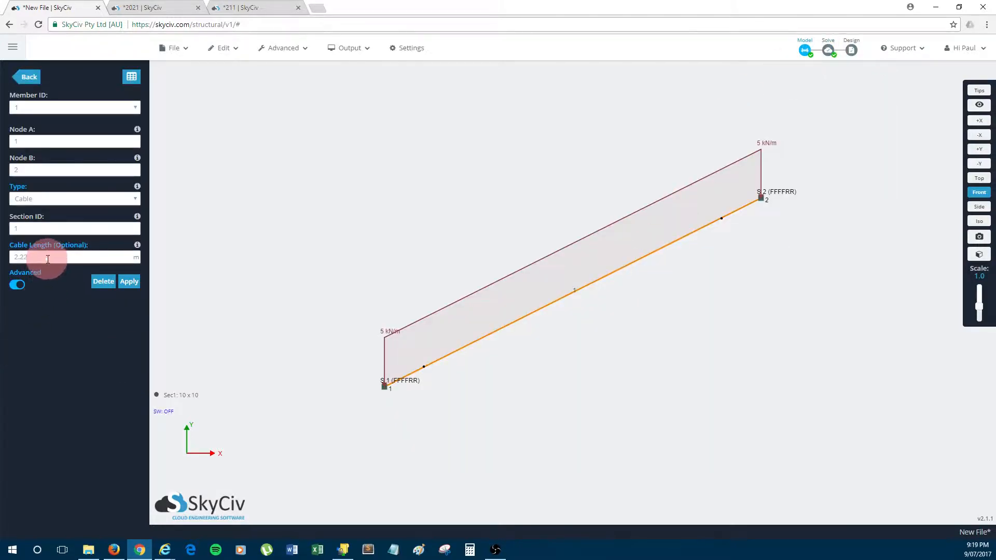
triple_click(48, 257)
type("3.24")
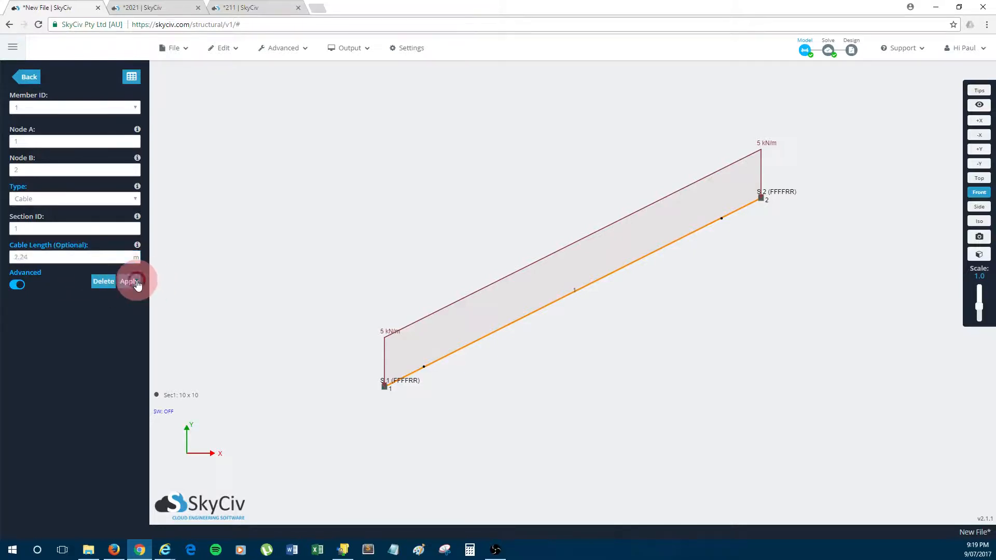
left_click(128, 281)
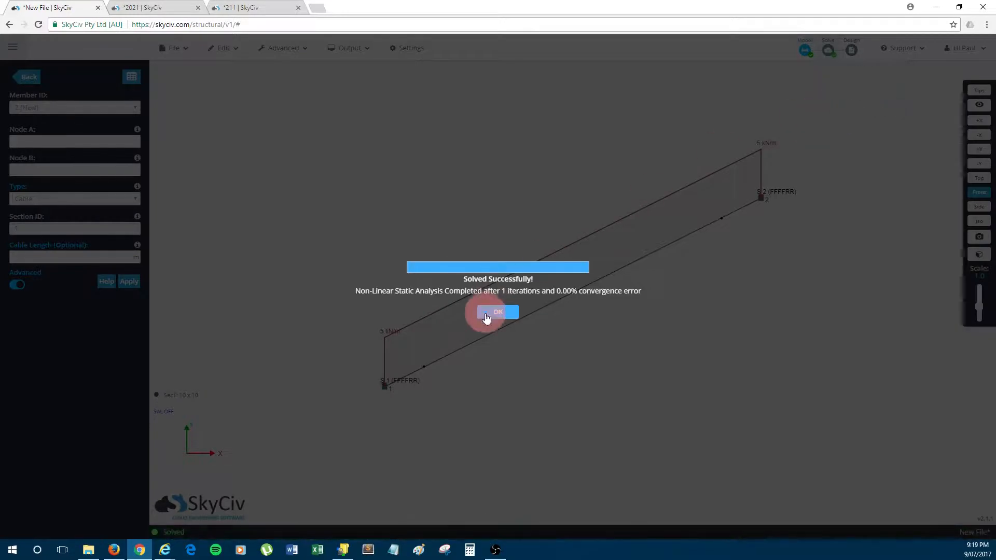
left_click(498, 313)
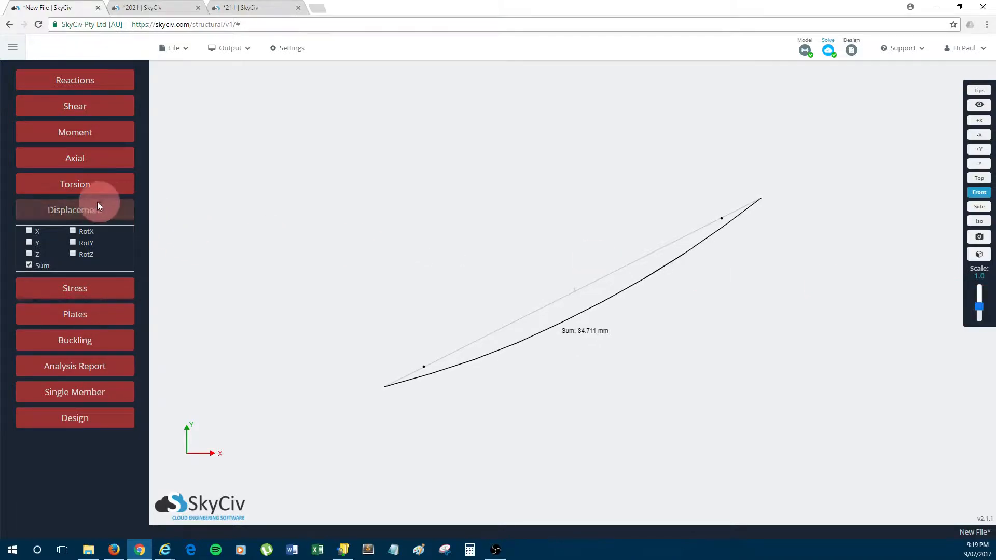
mouse_move(75, 210)
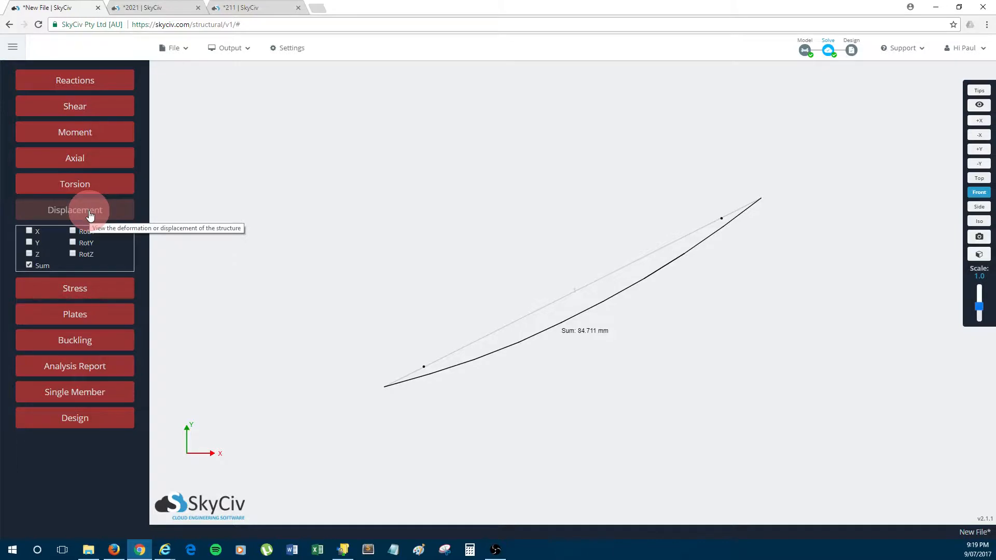
mouse_move(98, 216)
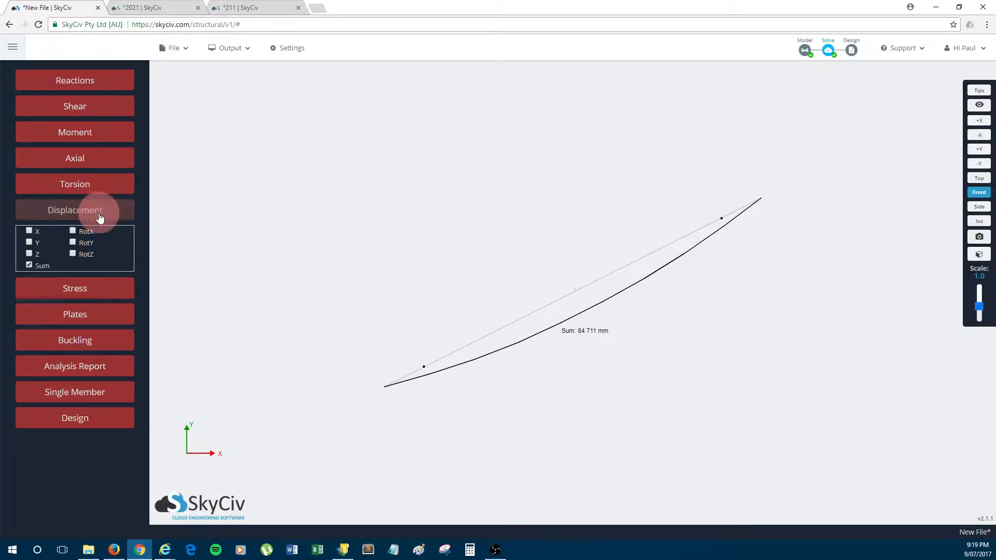
mouse_move(102, 216)
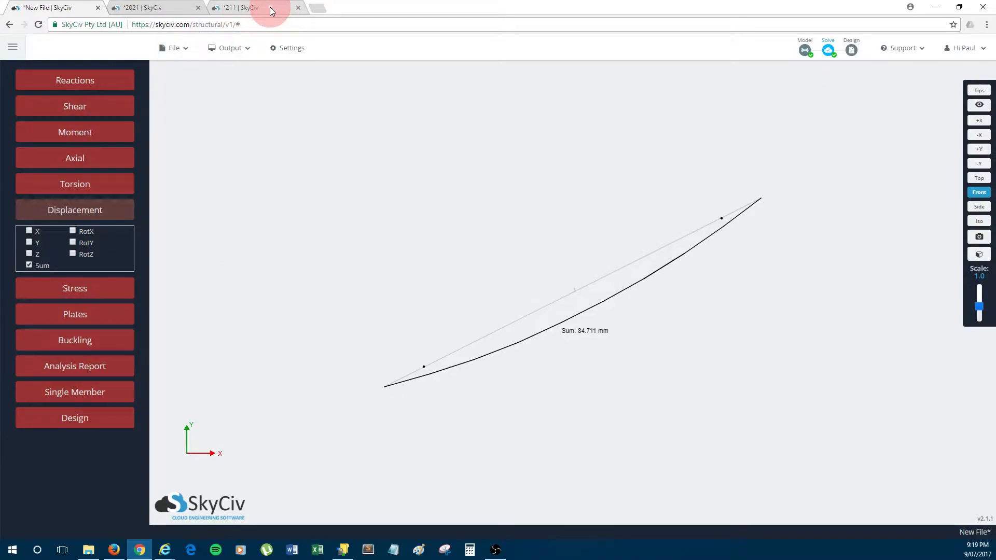
- Switch to the guyed mast model and run Non-Linear Static + P-Delta, displacements up to 60.273 mm
left_click(248, 7)
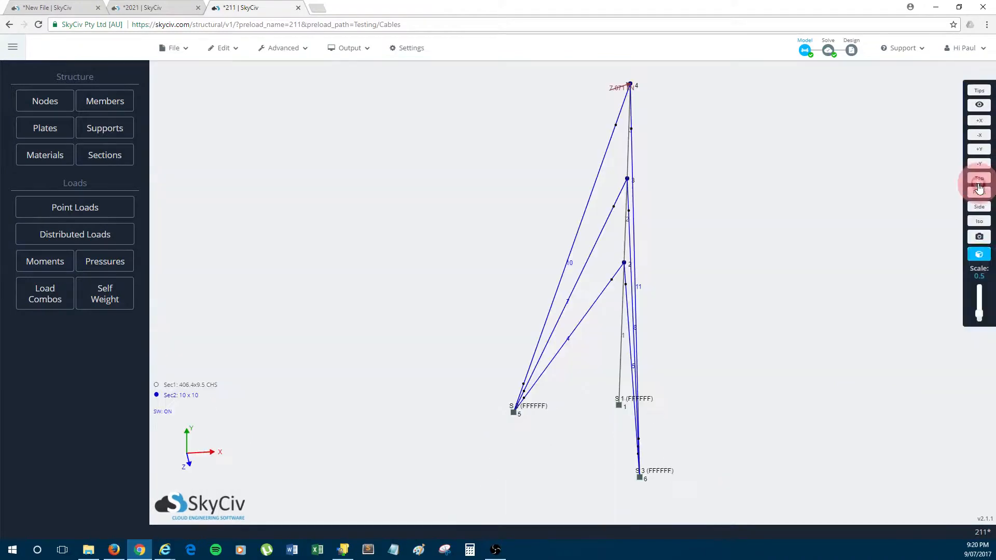
left_click(827, 50)
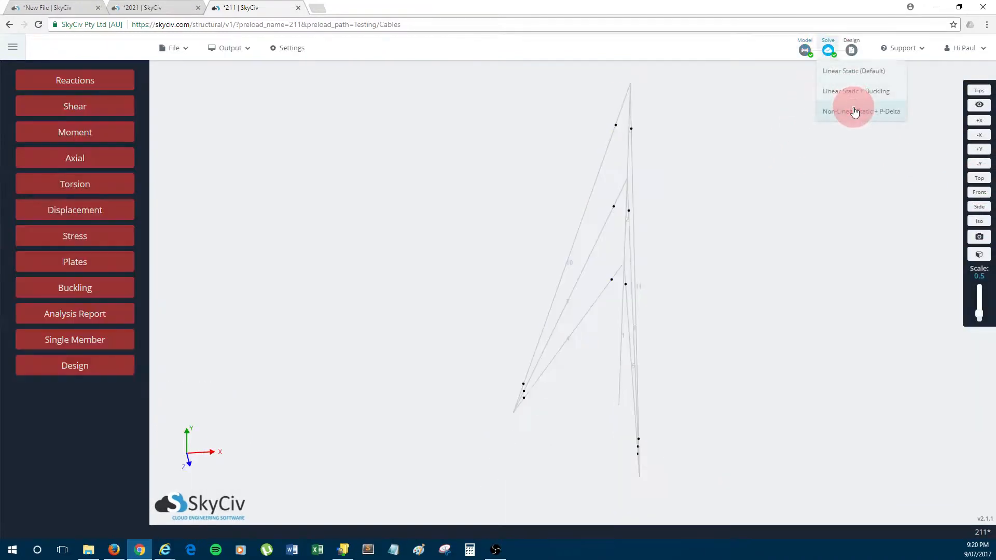
left_click(861, 111)
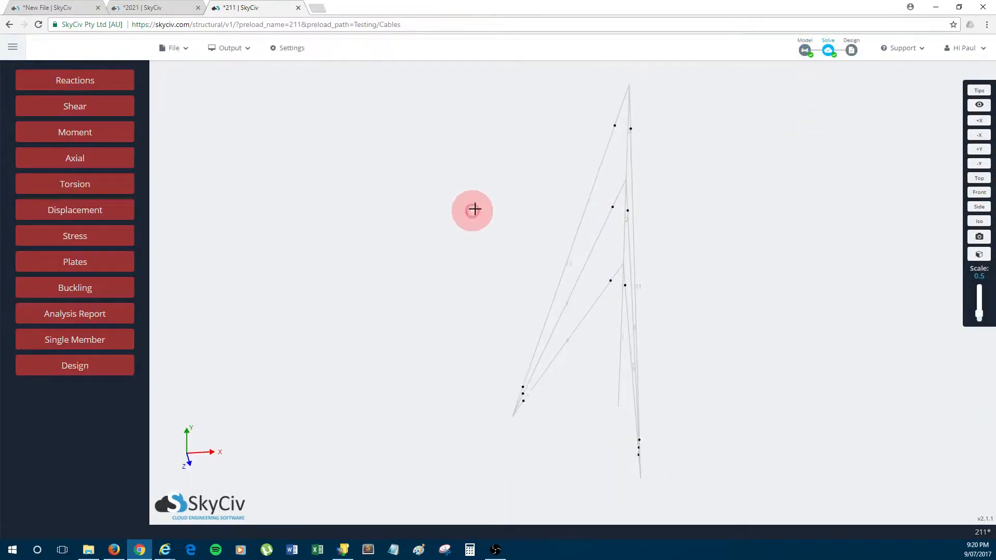
left_click(75, 209)
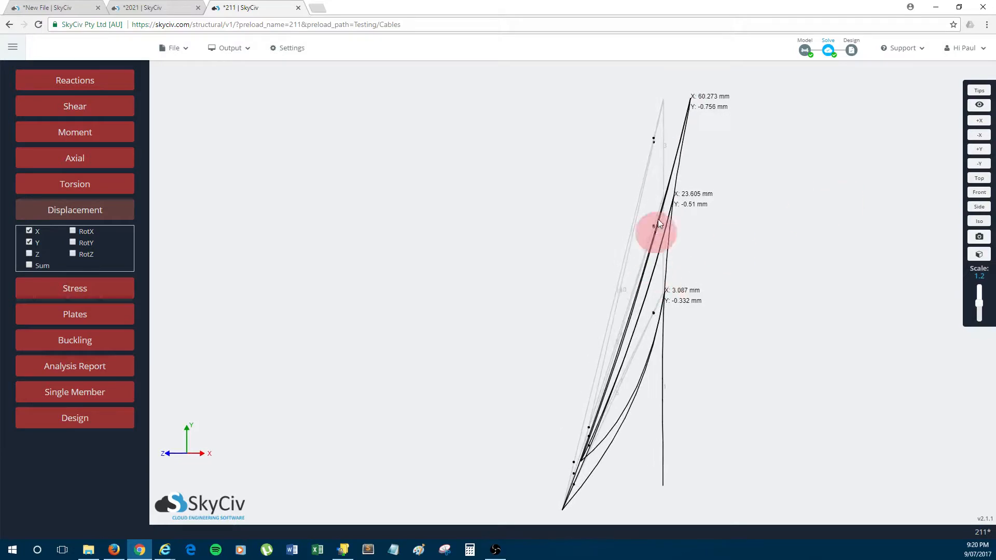
mouse_move(584, 371)
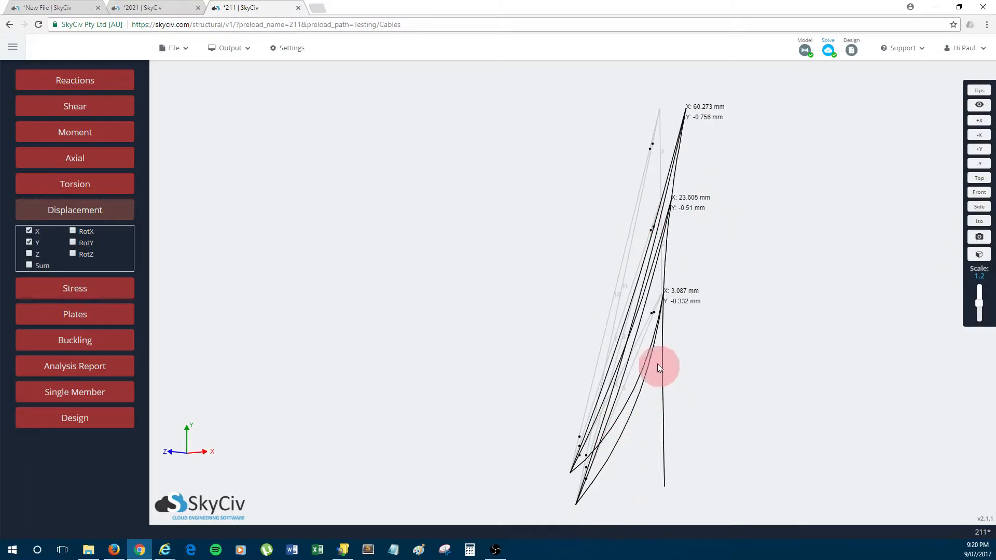
mouse_move(626, 437)
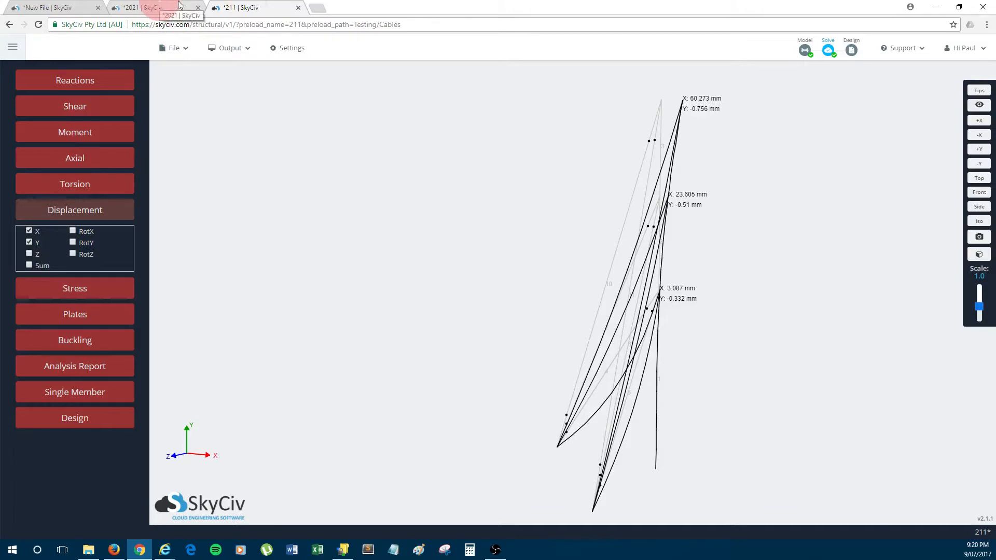
- Switch to the cable-stayed bridge model with the 3D renderer and run Non-Linear Static + P-Delta
left_click(152, 7)
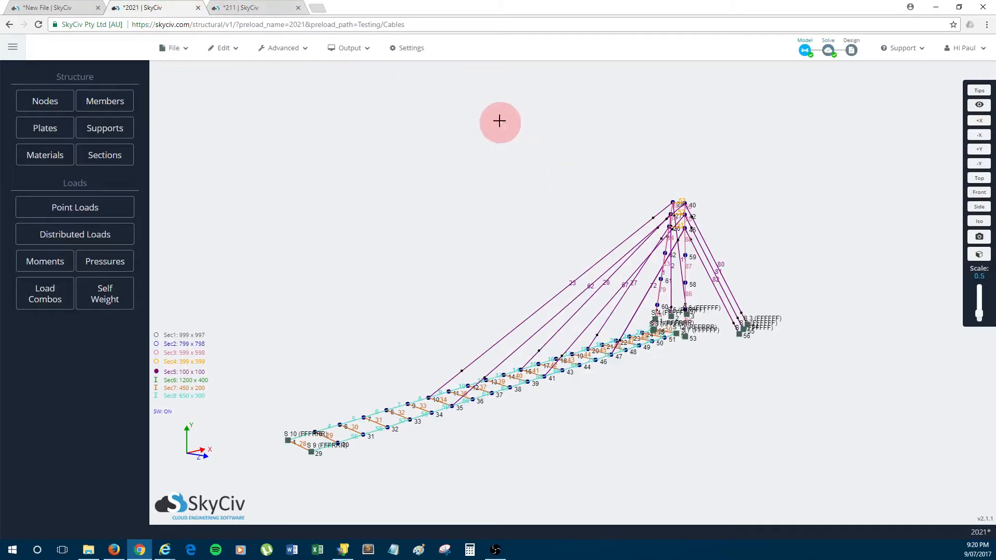
mouse_move(477, 139)
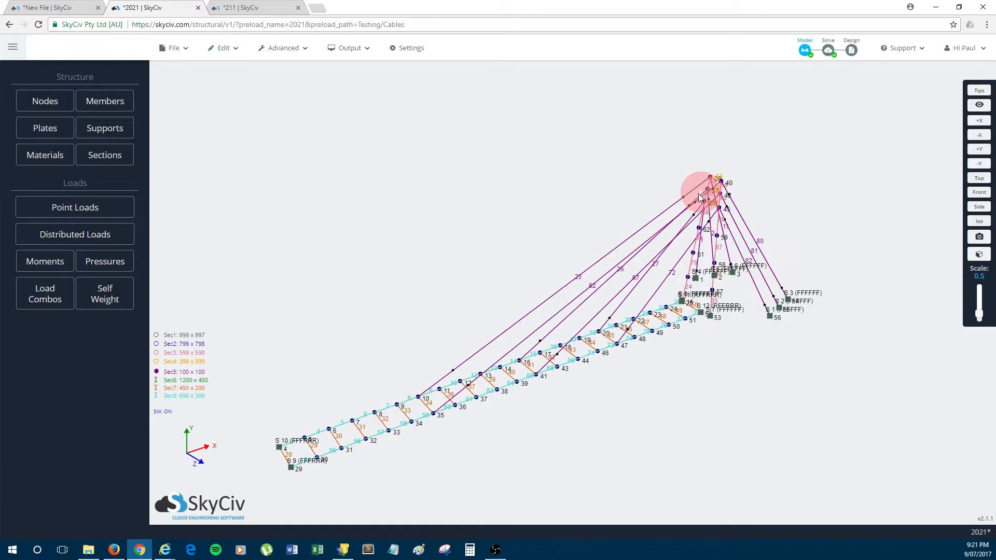
mouse_move(602, 284)
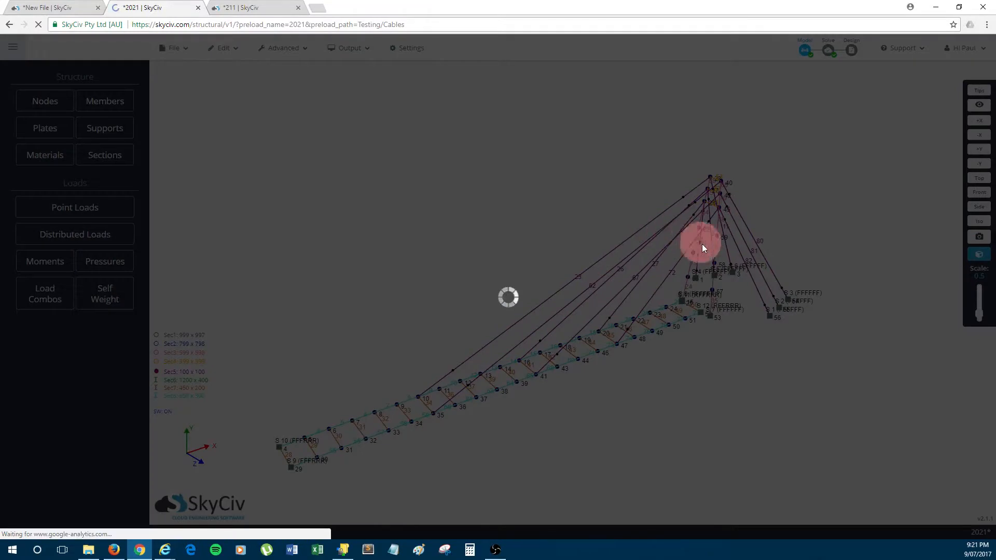
left_click(978, 182)
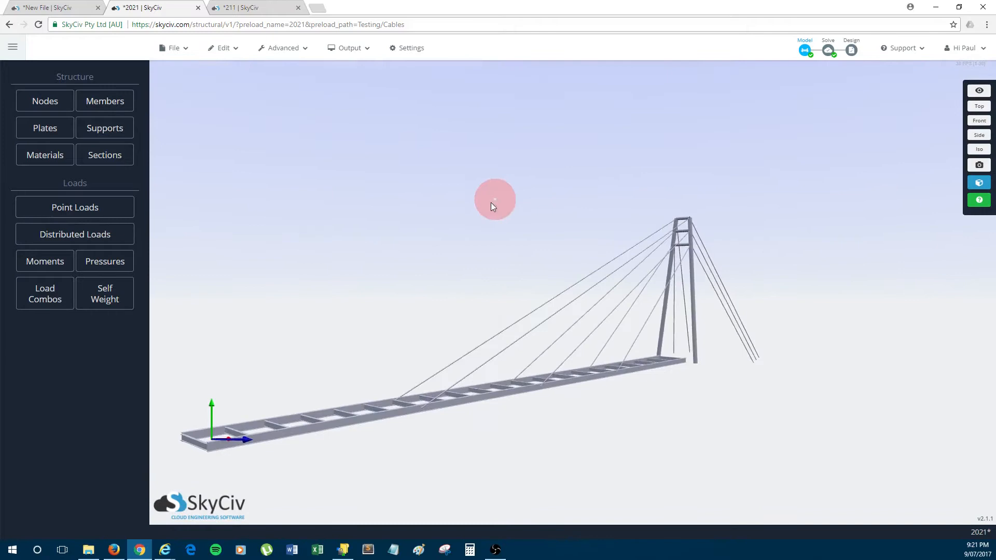
left_click(827, 49)
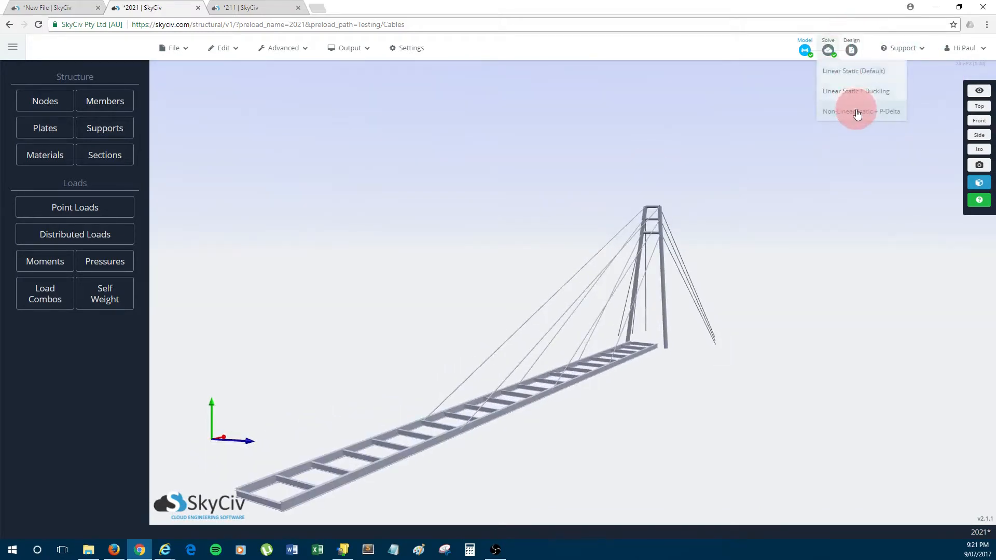
left_click(860, 111)
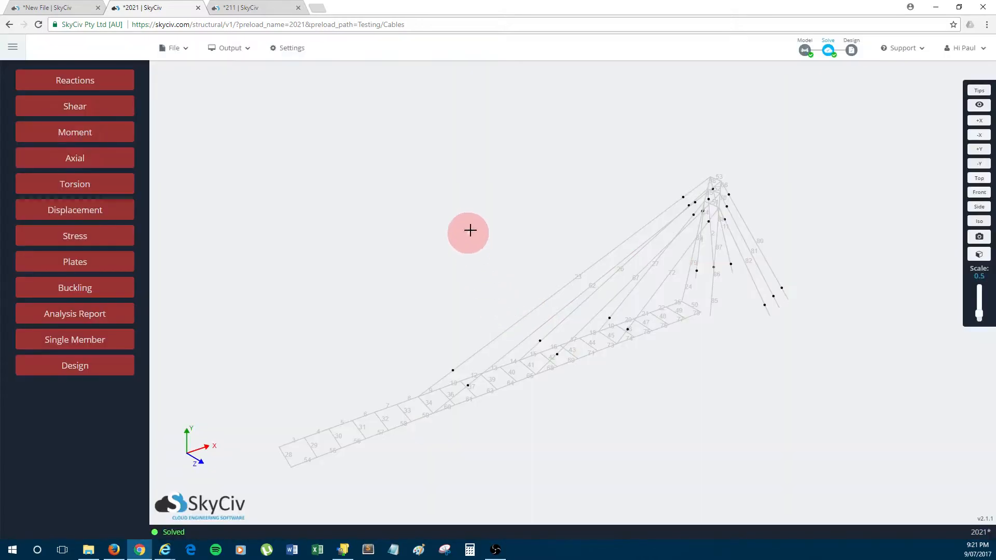
- Show Member Results Displacement Sum as a colour contour in rendered 3D, peaking at 100.944 mm
left_click(75, 210)
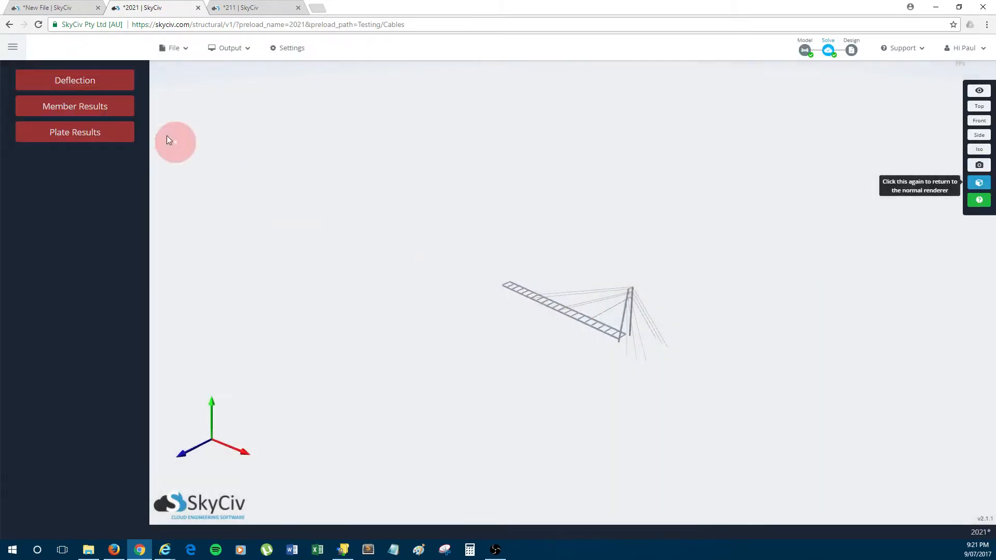
left_click(75, 106)
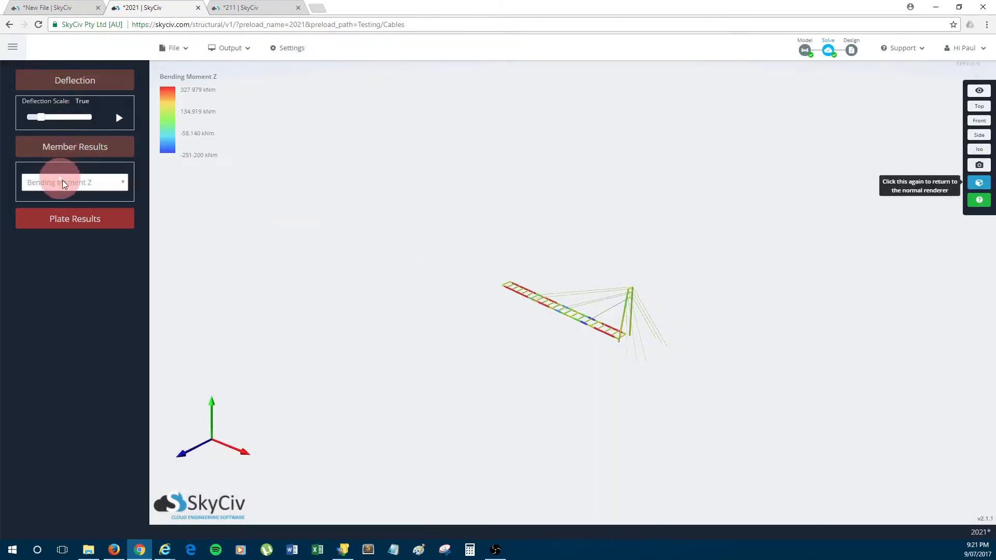
left_click(75, 183)
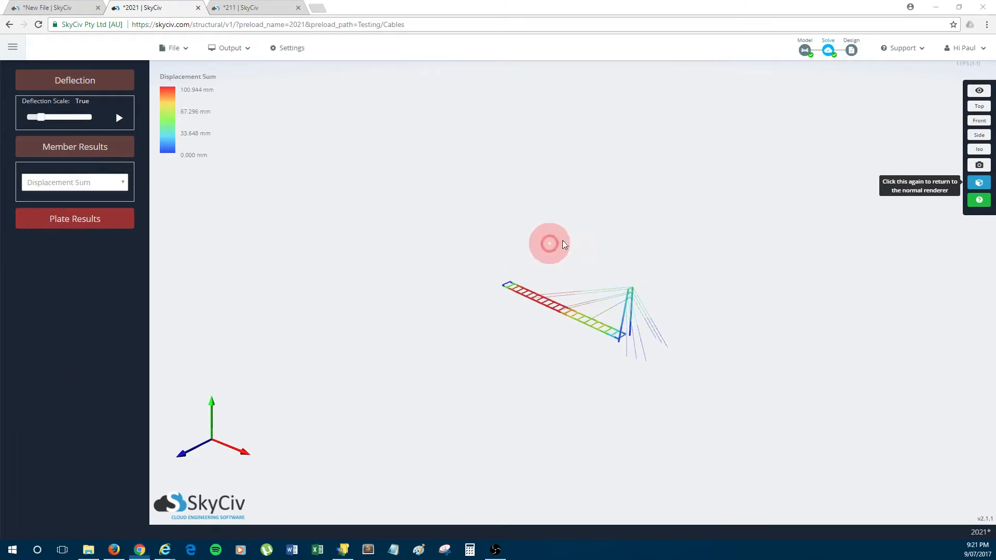